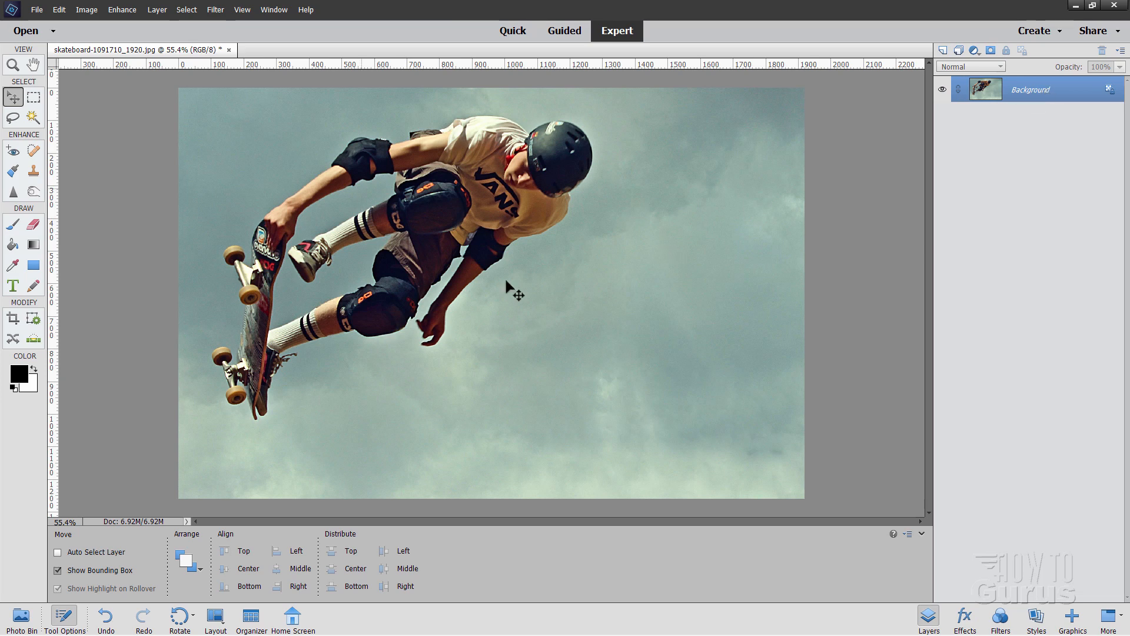
mouse_move(563, 328)
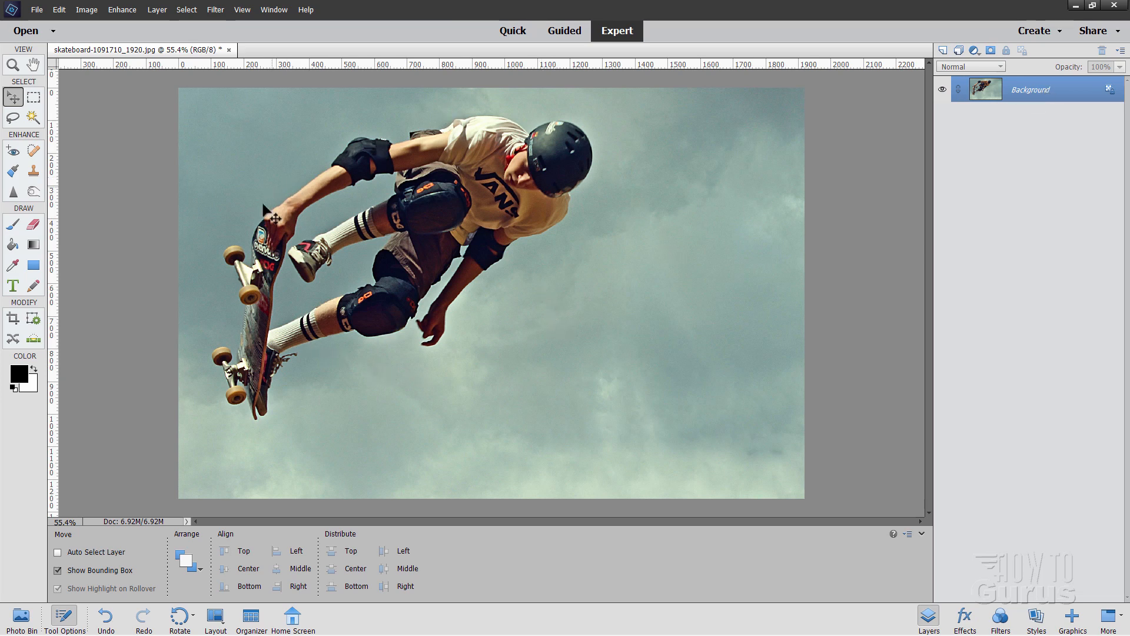
mouse_move(609, 333)
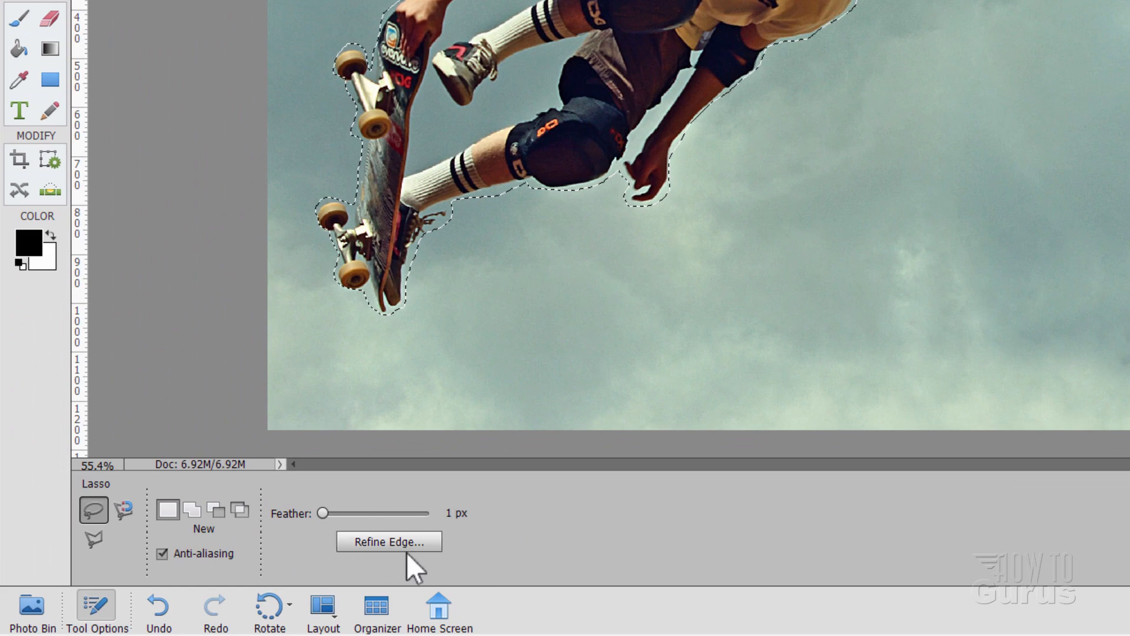
Step: Open Refine Edge and preview the skater selection with a red overlay
click(389, 542)
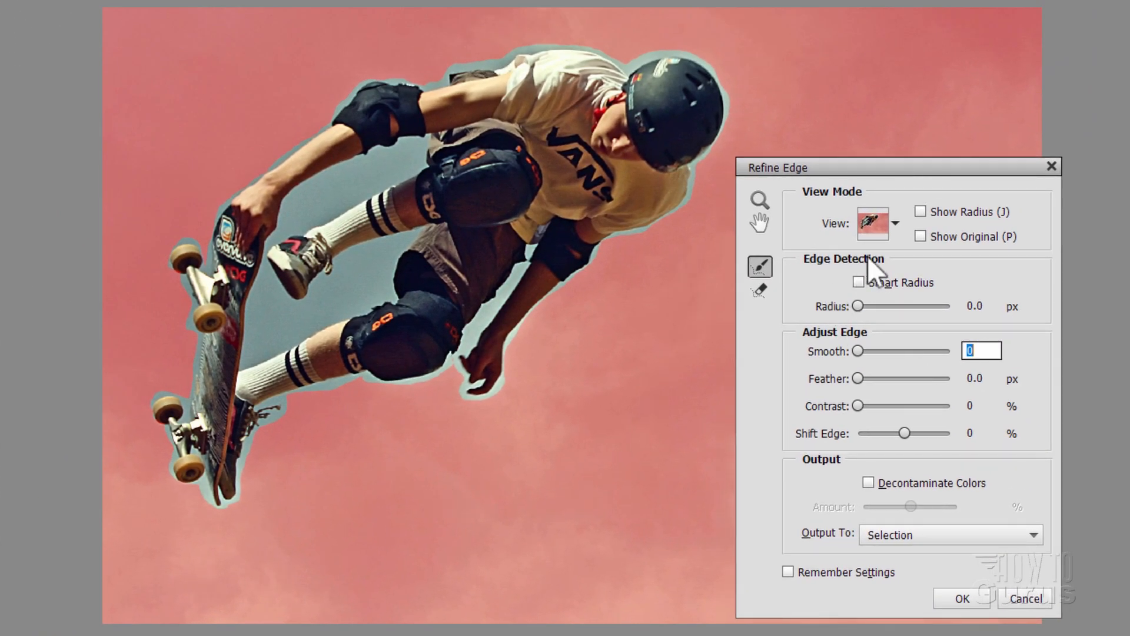
click(896, 224)
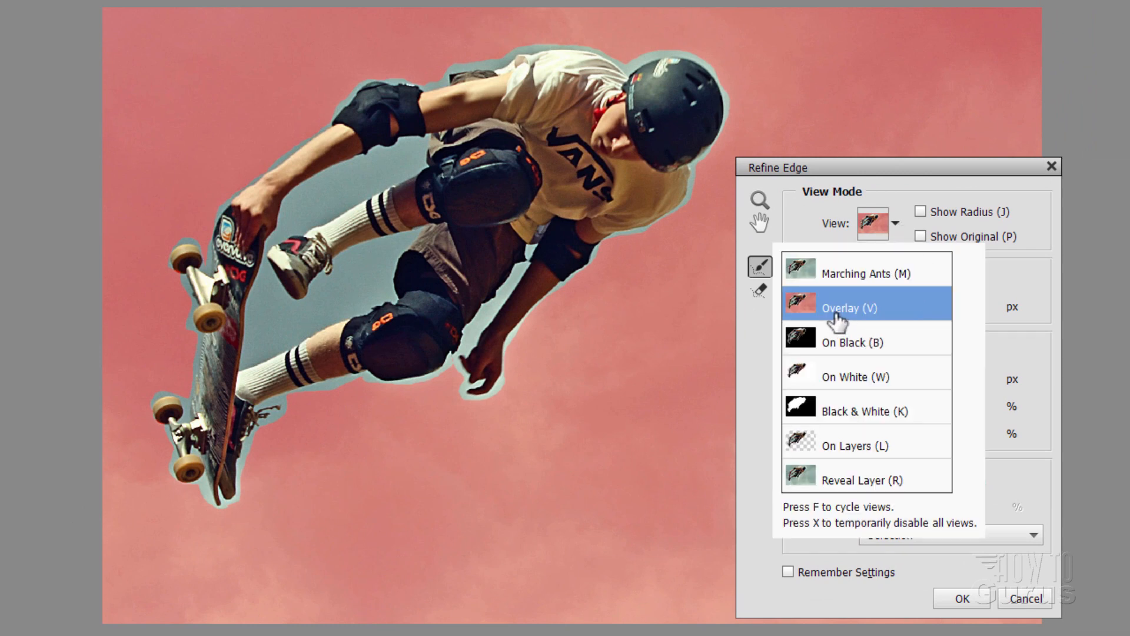
click(852, 307)
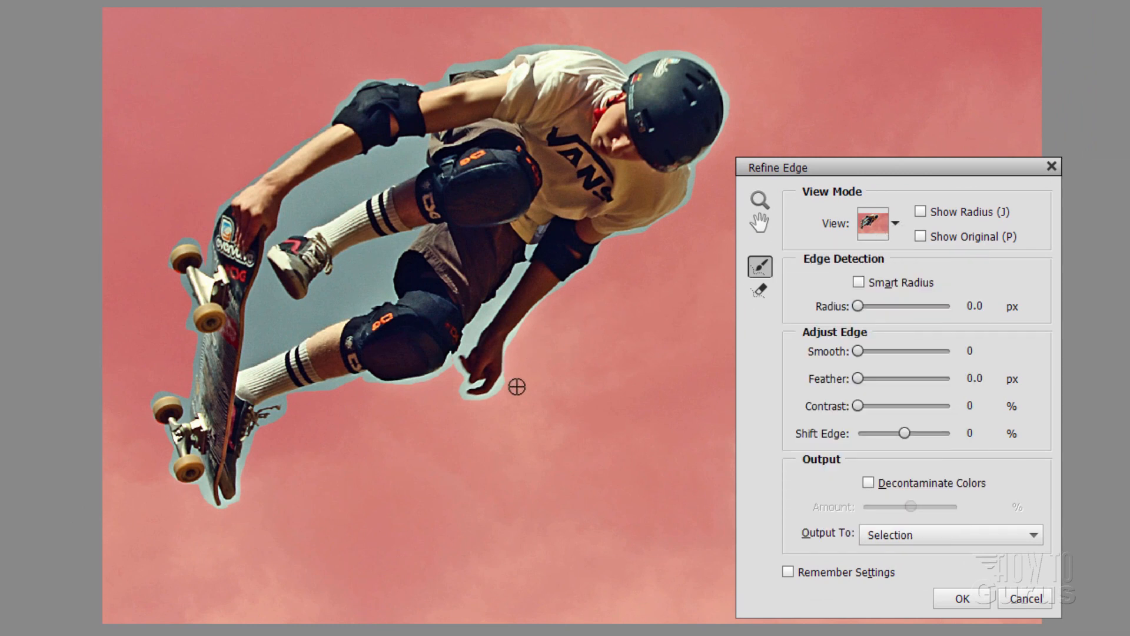
mouse_move(320, 124)
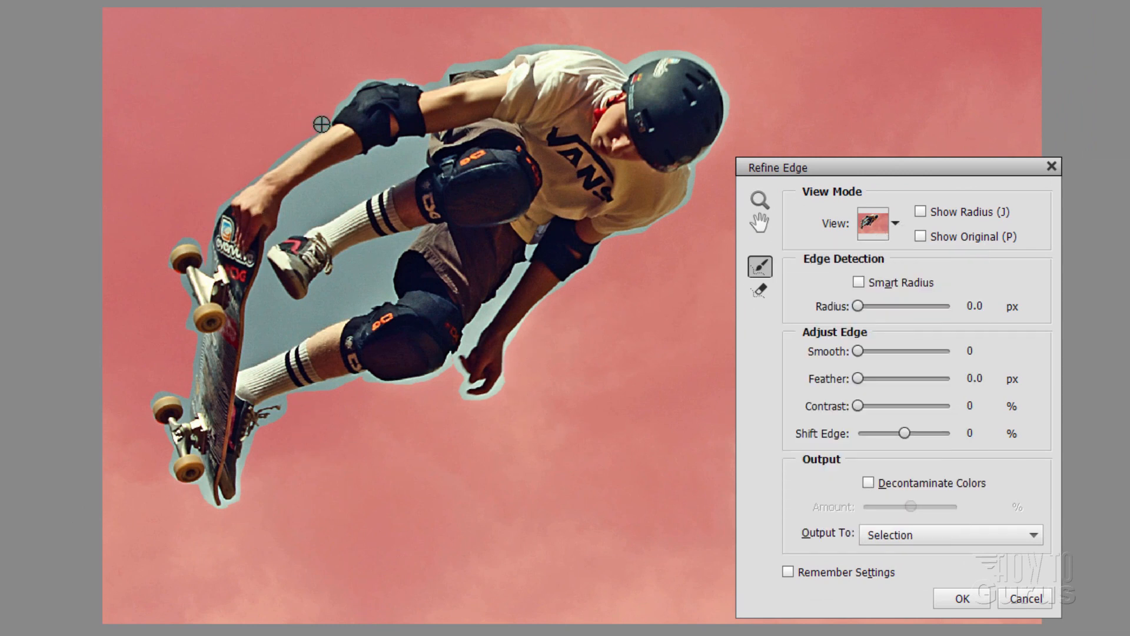
Step: Refine the selection edge along the upper arm, back, helmet, lower arm and hand
drag(320, 124, 254, 175)
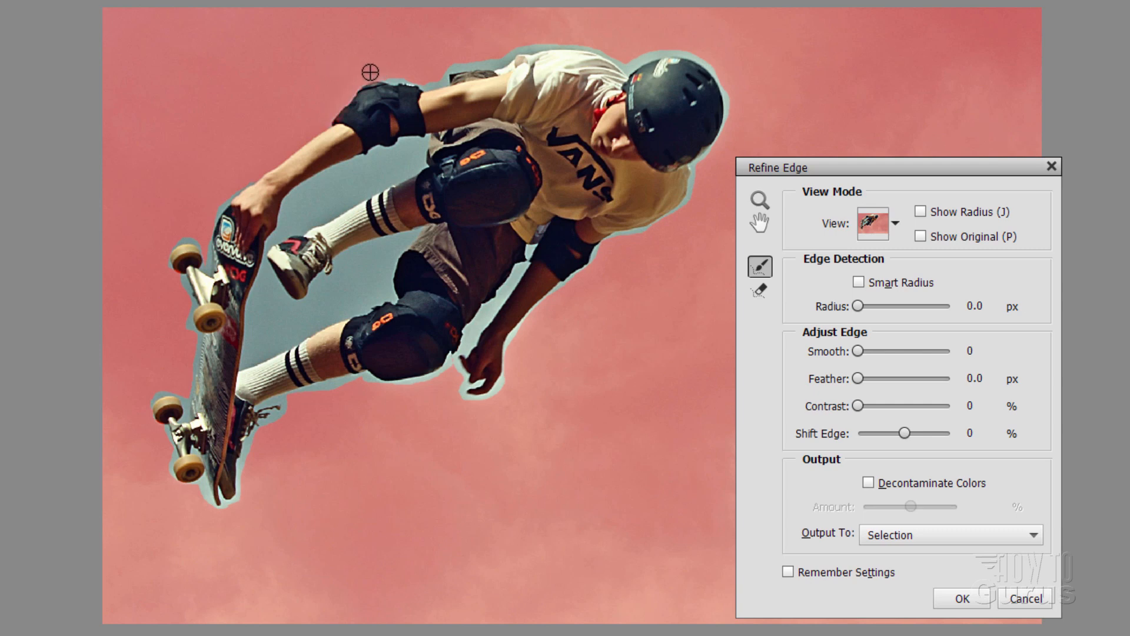
drag(368, 72, 441, 85)
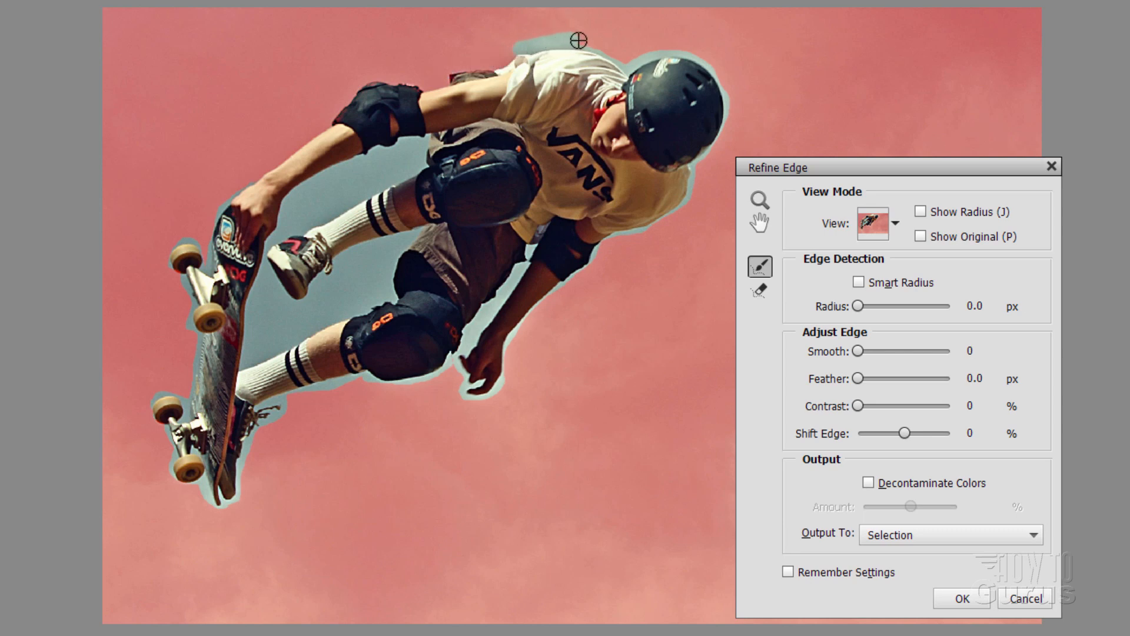
drag(577, 40, 631, 68)
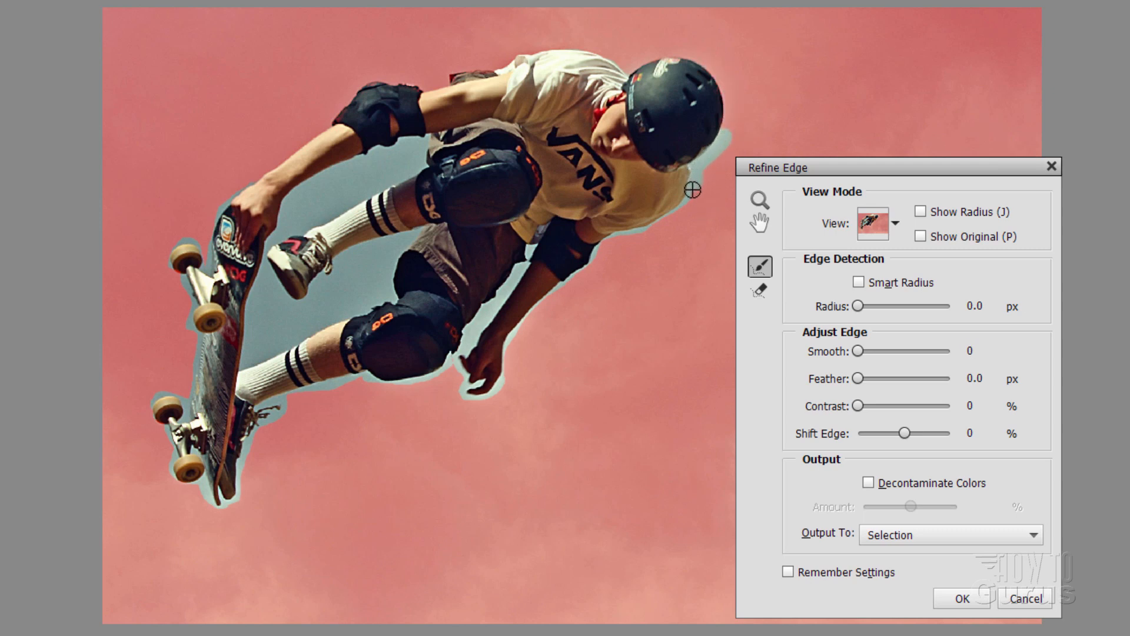
mouse_move(636, 238)
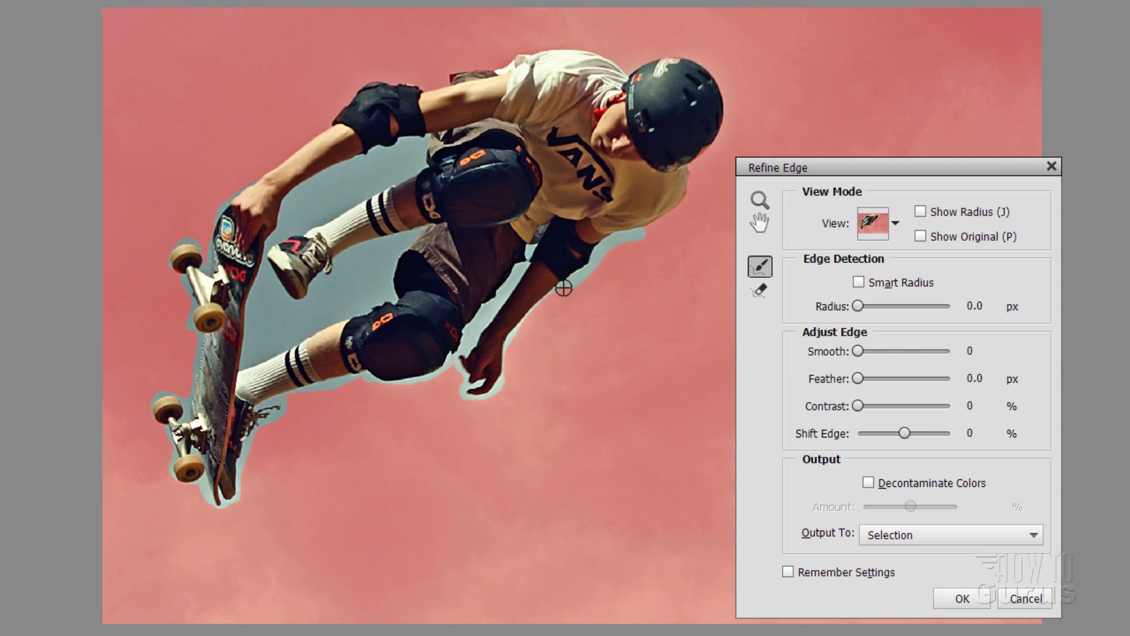
drag(567, 289, 524, 326)
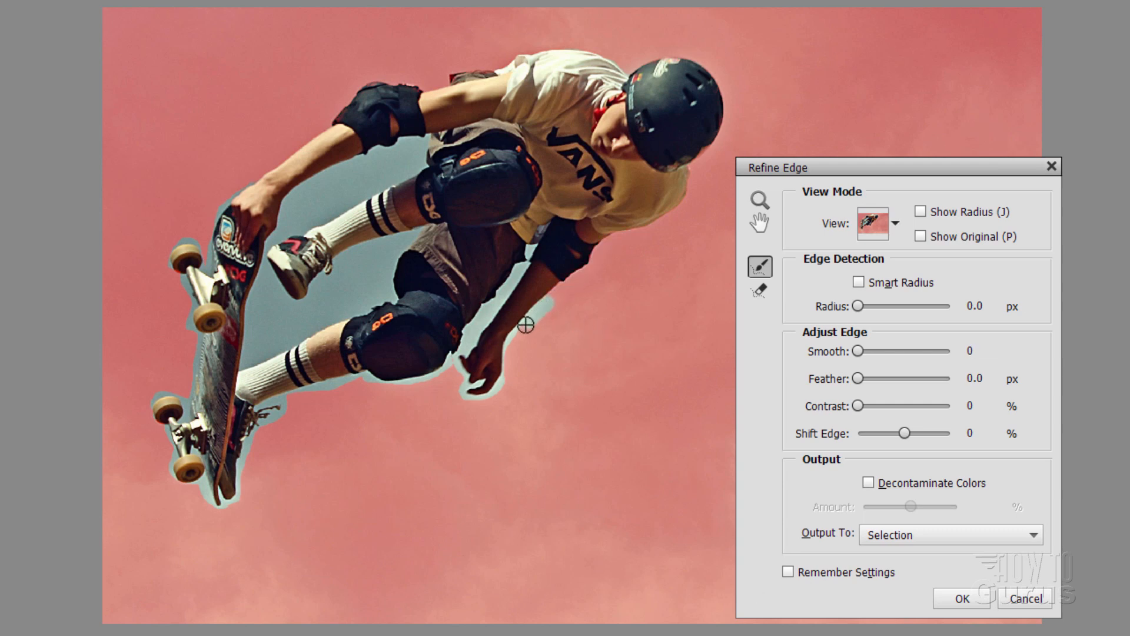
drag(525, 325, 467, 401)
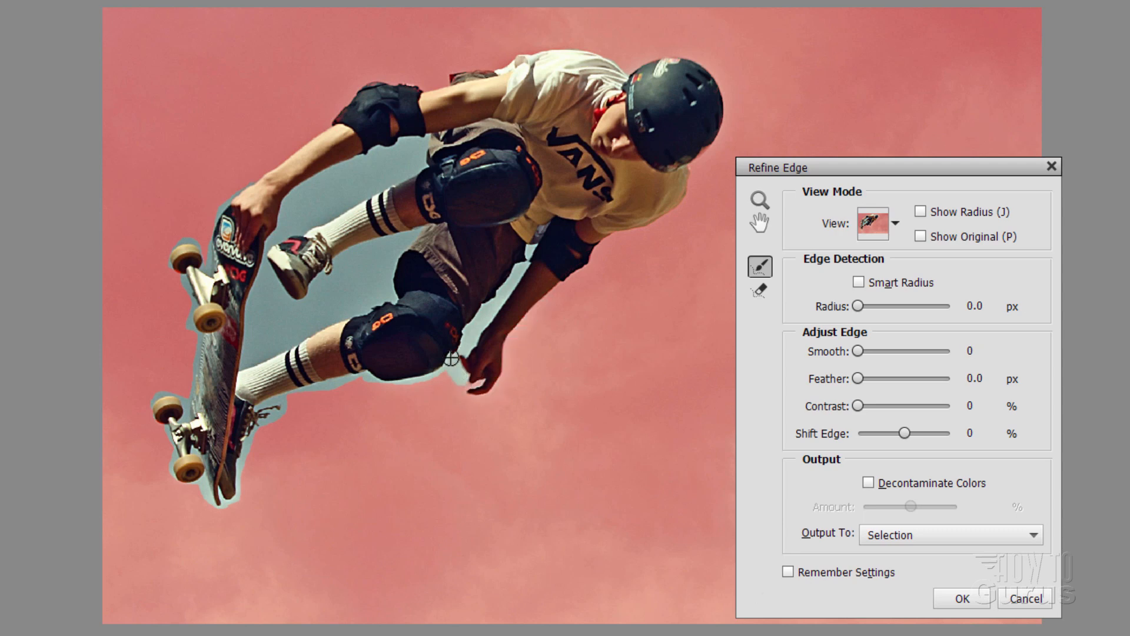
Step: Refine the edge under the knee pad, along the lower leg, skateboard and wheels
drag(450, 360, 368, 378)
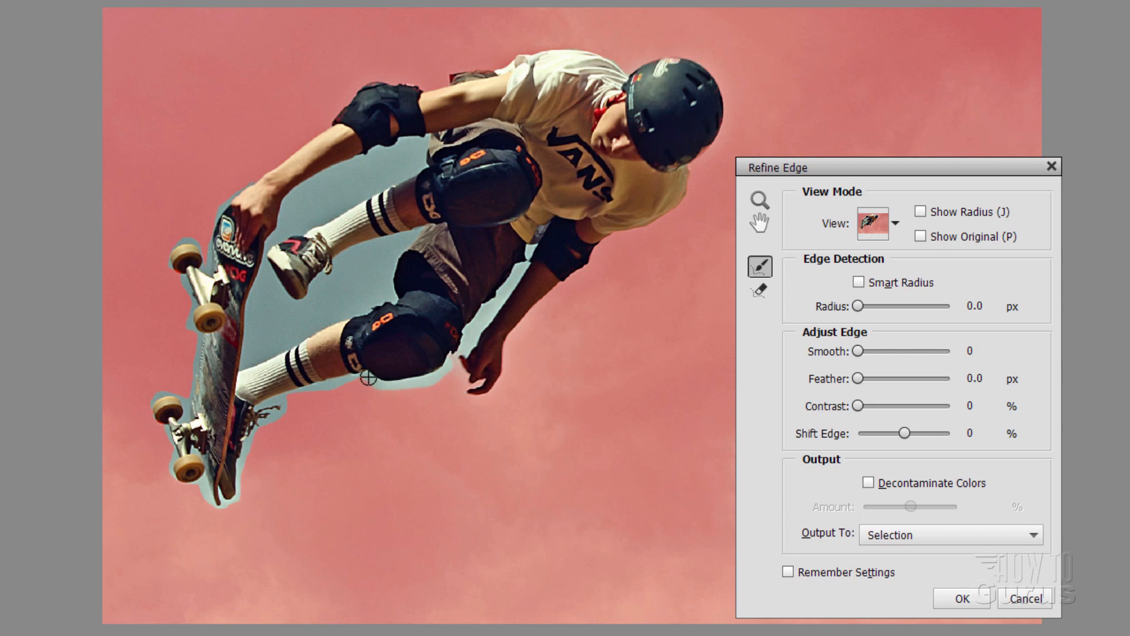
drag(367, 376, 292, 396)
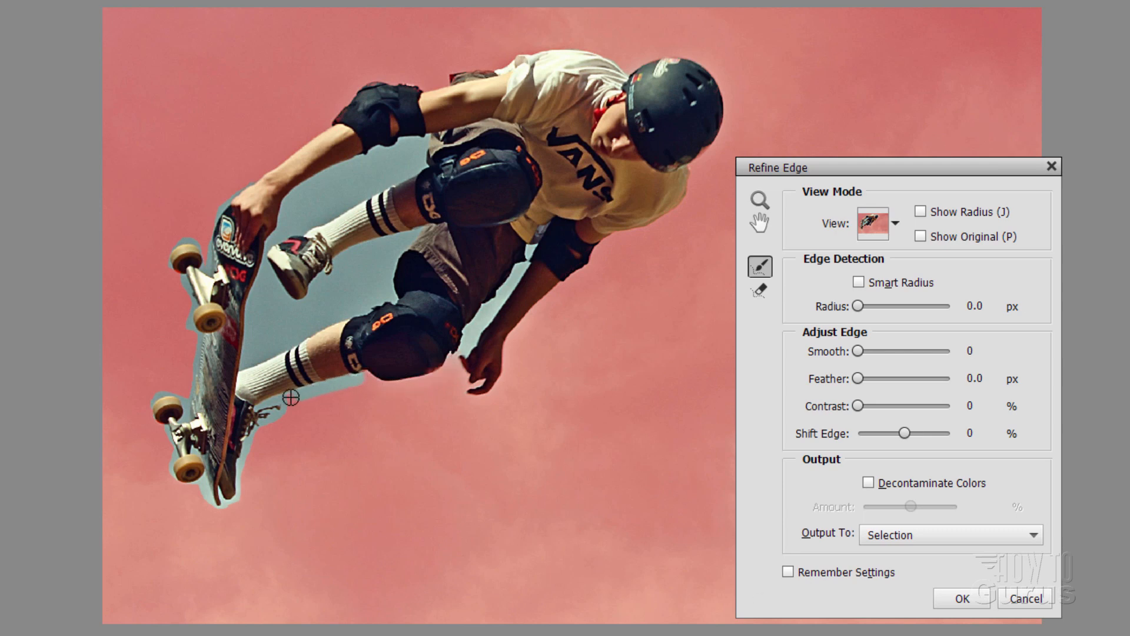
drag(292, 396, 252, 424)
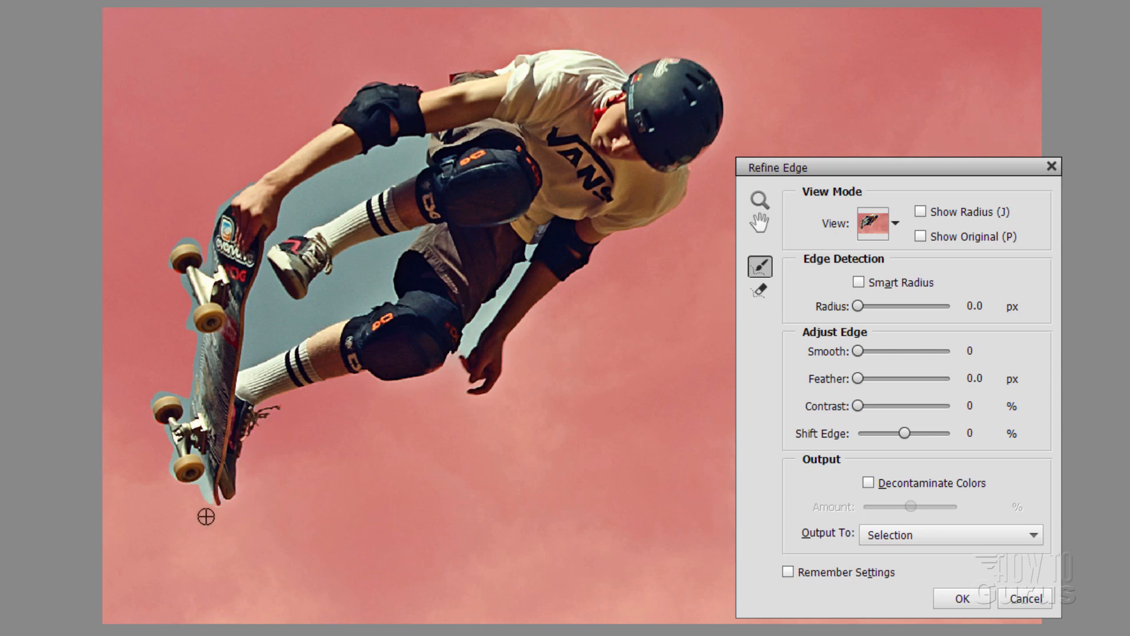
drag(205, 515, 171, 470)
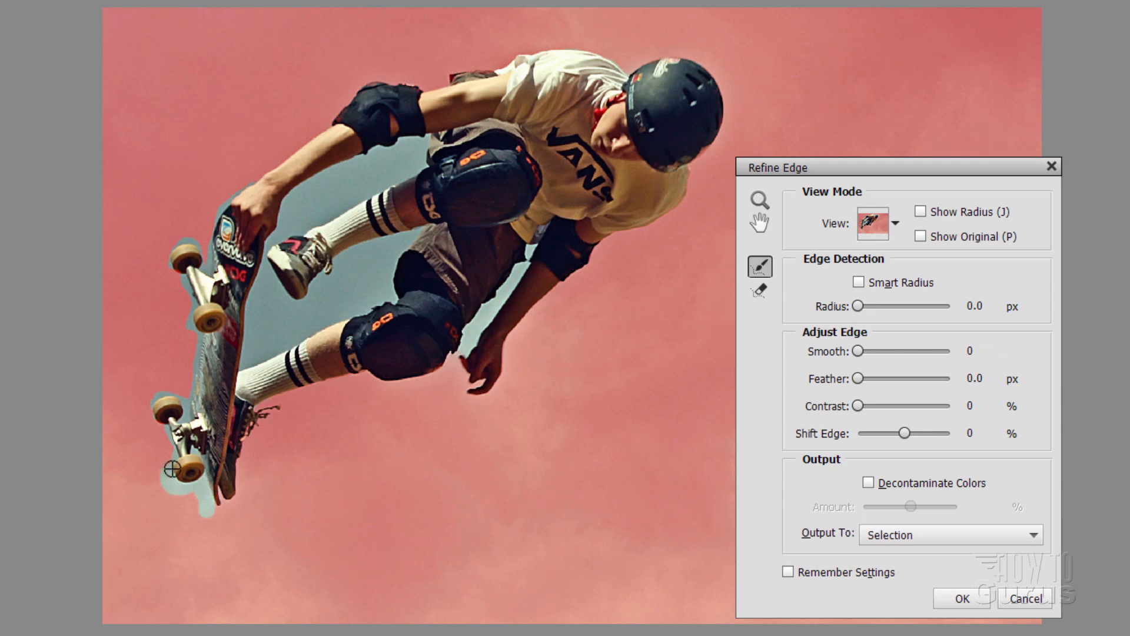
drag(171, 470, 146, 416)
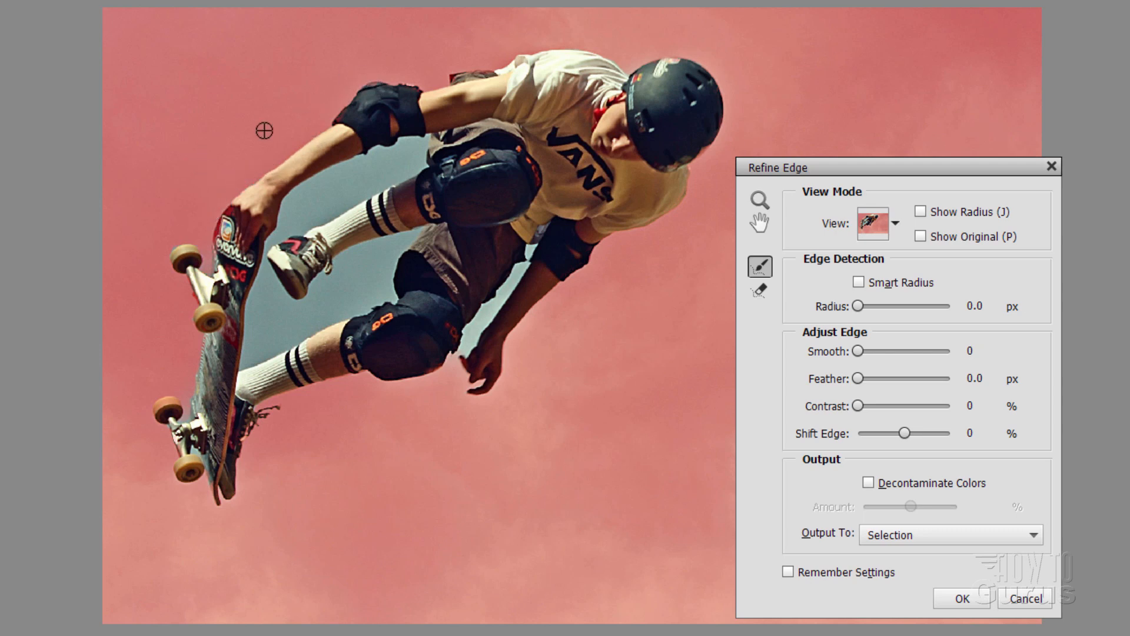
mouse_move(816, 460)
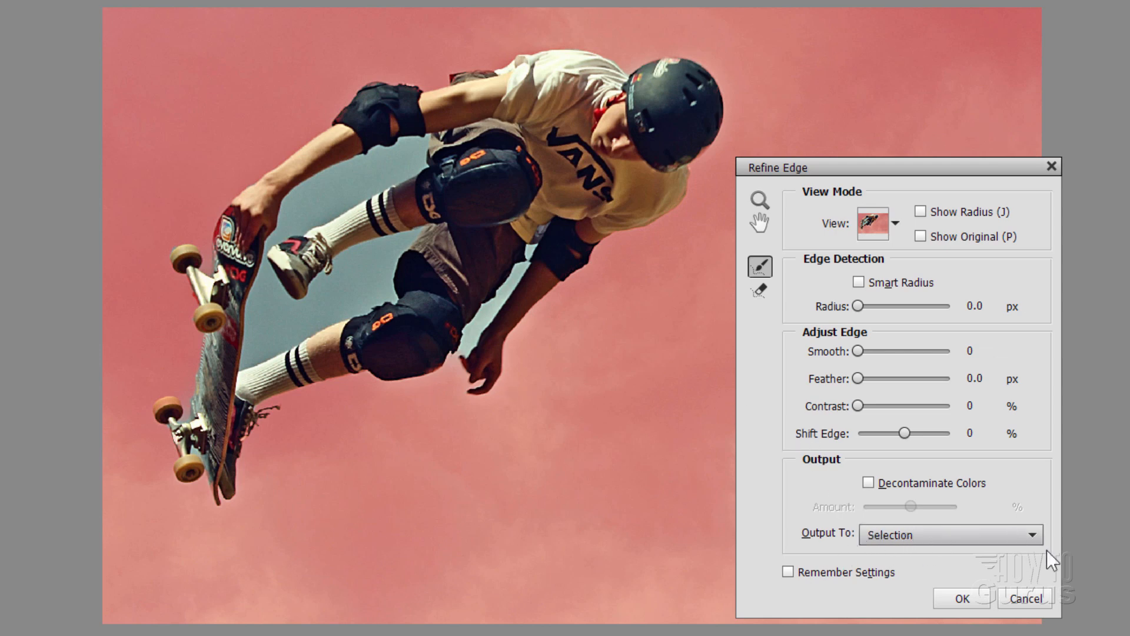
Step: Apply the refined edge, subtract stray areas, and output the cutout to a new layer with layer mask
click(961, 598)
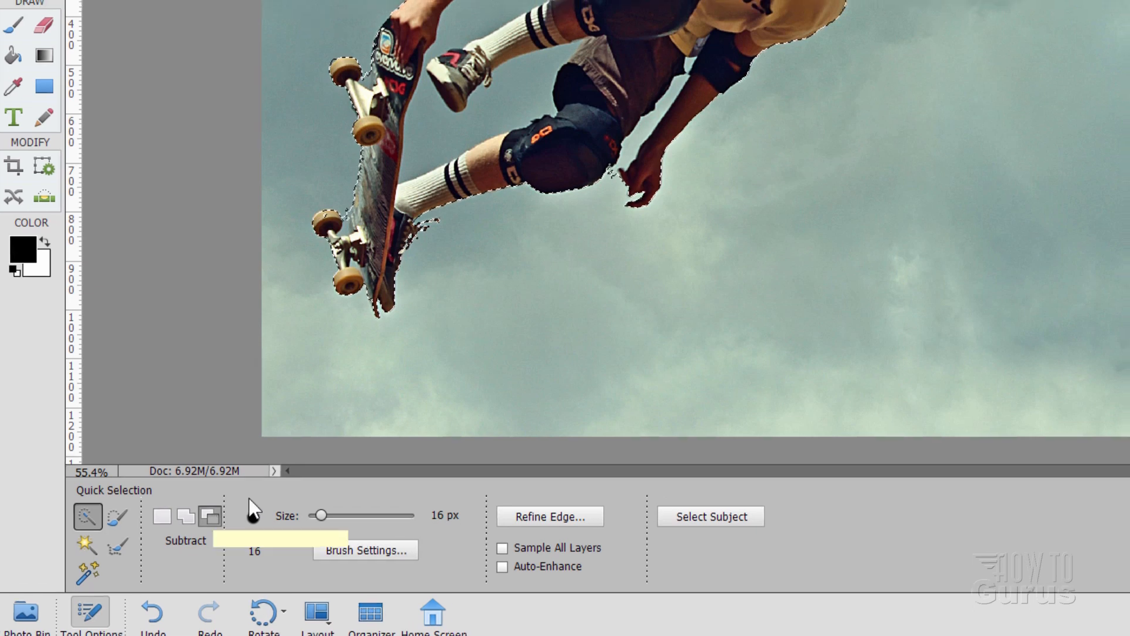
click(548, 515)
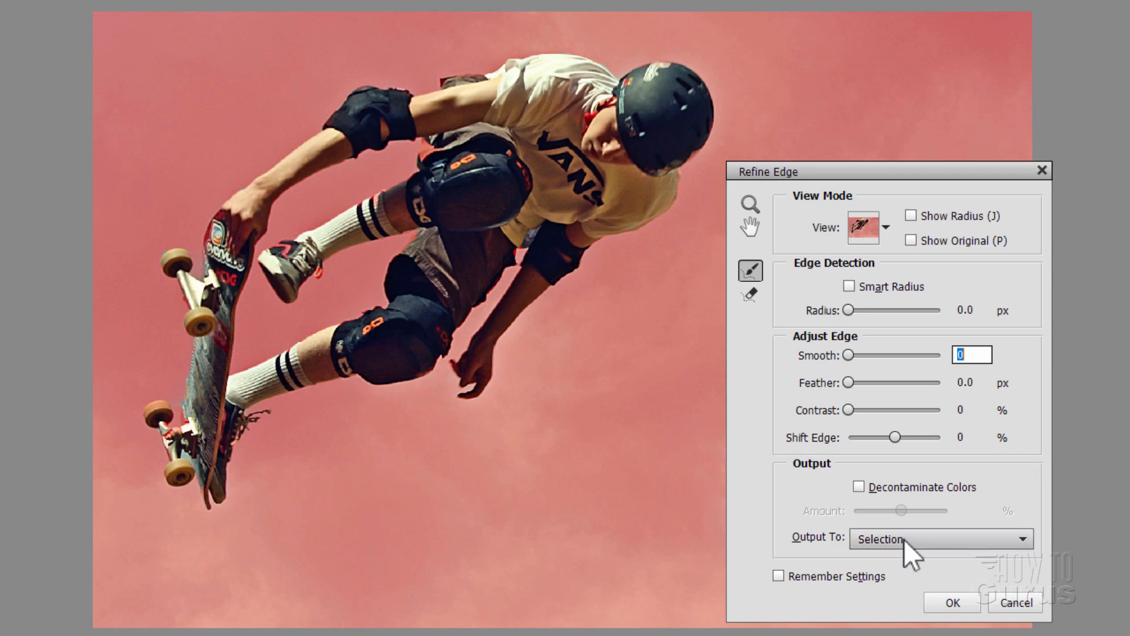
click(939, 538)
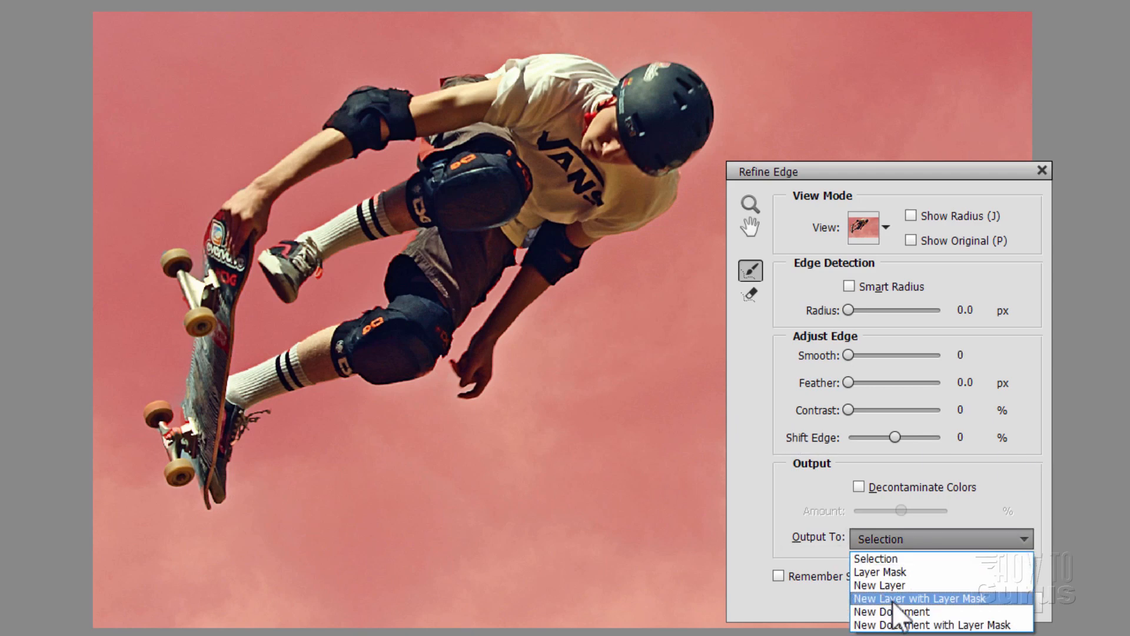
click(918, 598)
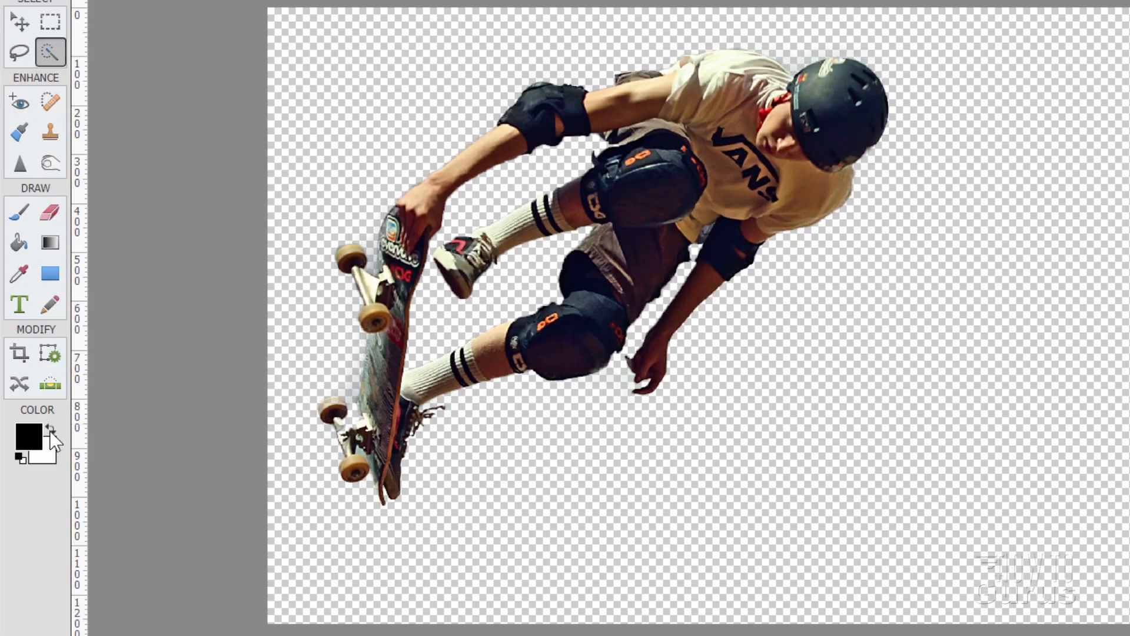
Step: Fill a new layer beneath the skater cutout with white as a plain backdrop
click(49, 432)
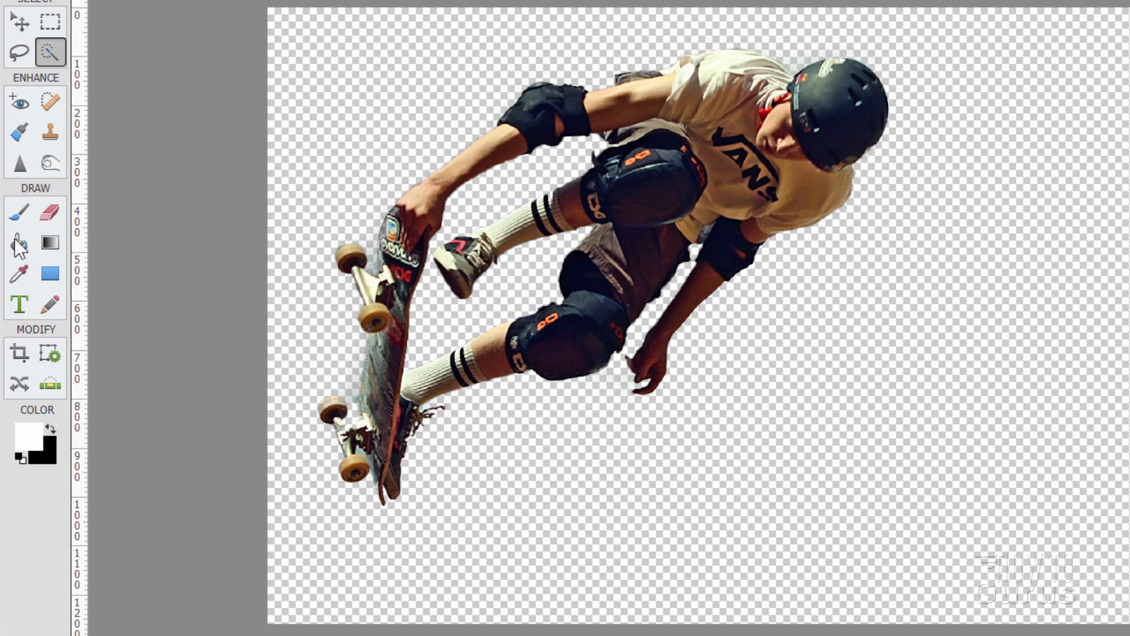
click(19, 243)
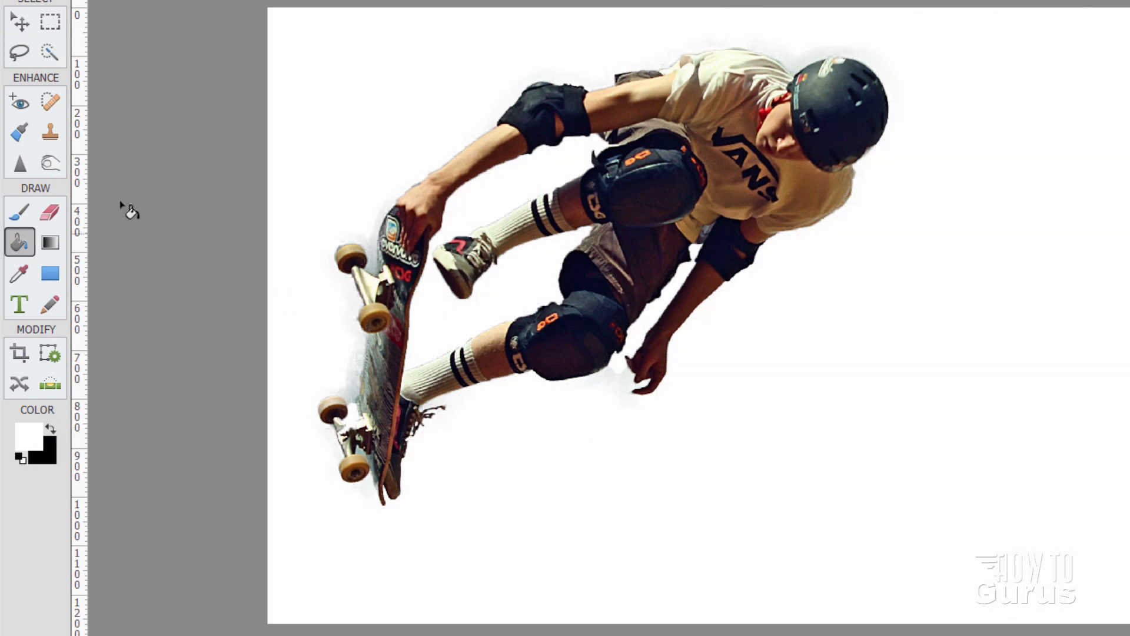
click(20, 21)
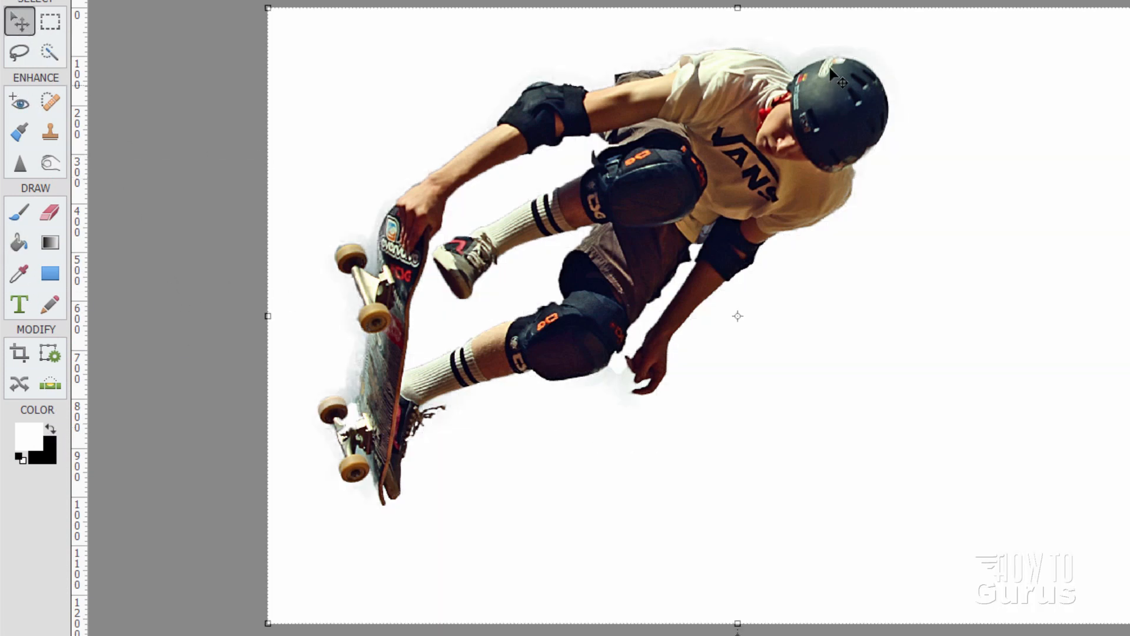
mouse_move(580, 122)
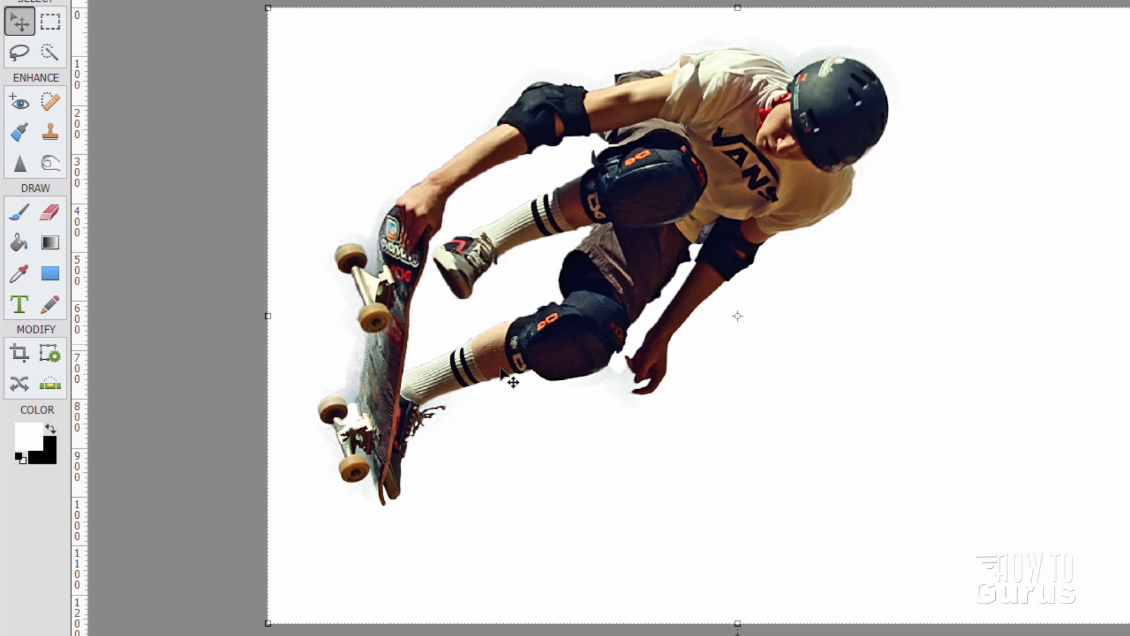
mouse_move(663, 71)
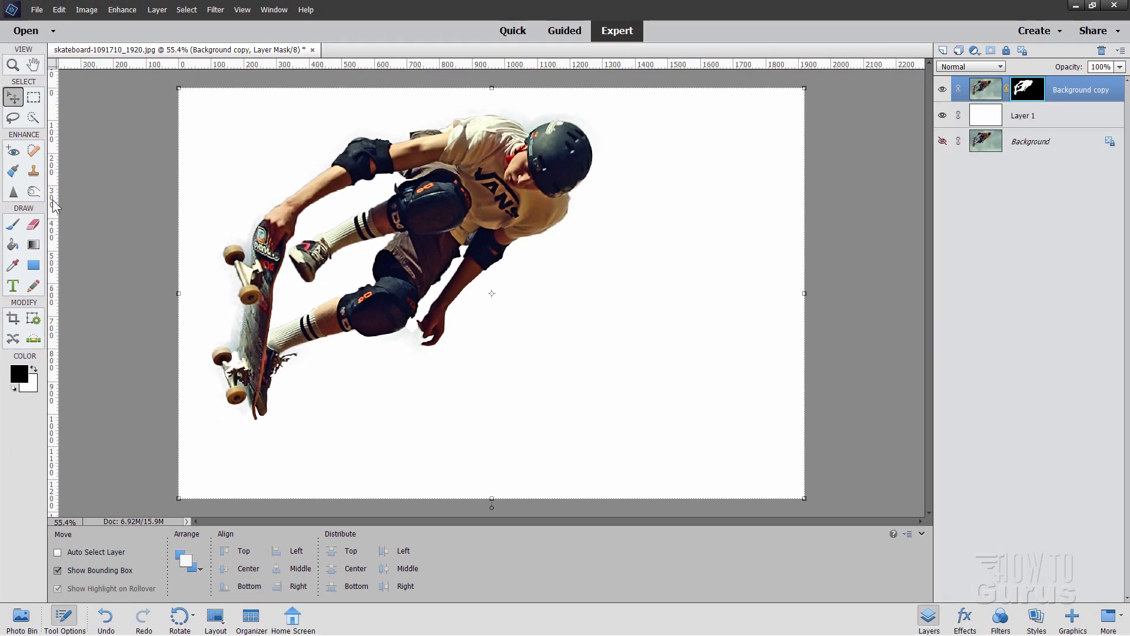
Step: Select the Burn tool and set which tonal range it darkens
click(33, 184)
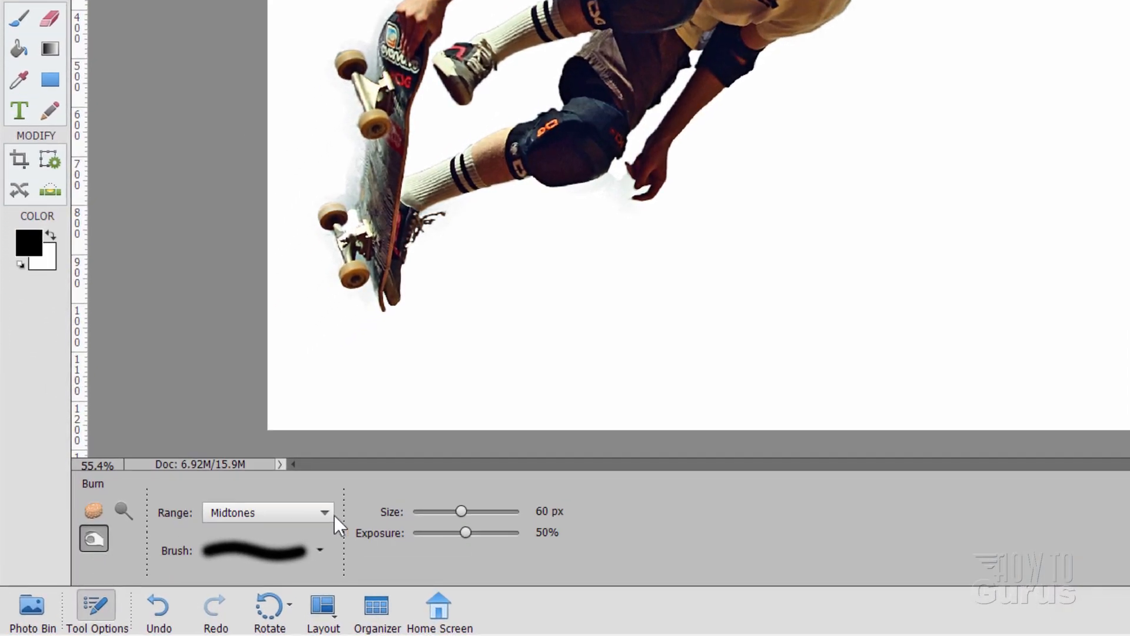
click(554, 510)
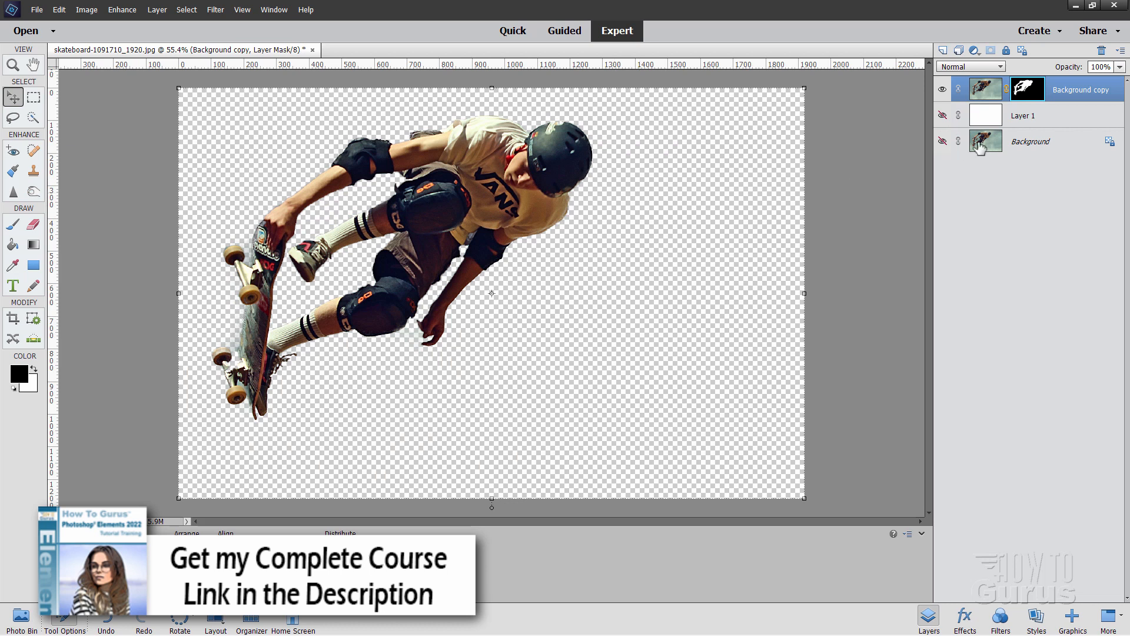
Step: Show the Background photo, draw a black rectangle over the left side and bring up its transform handles
click(941, 141)
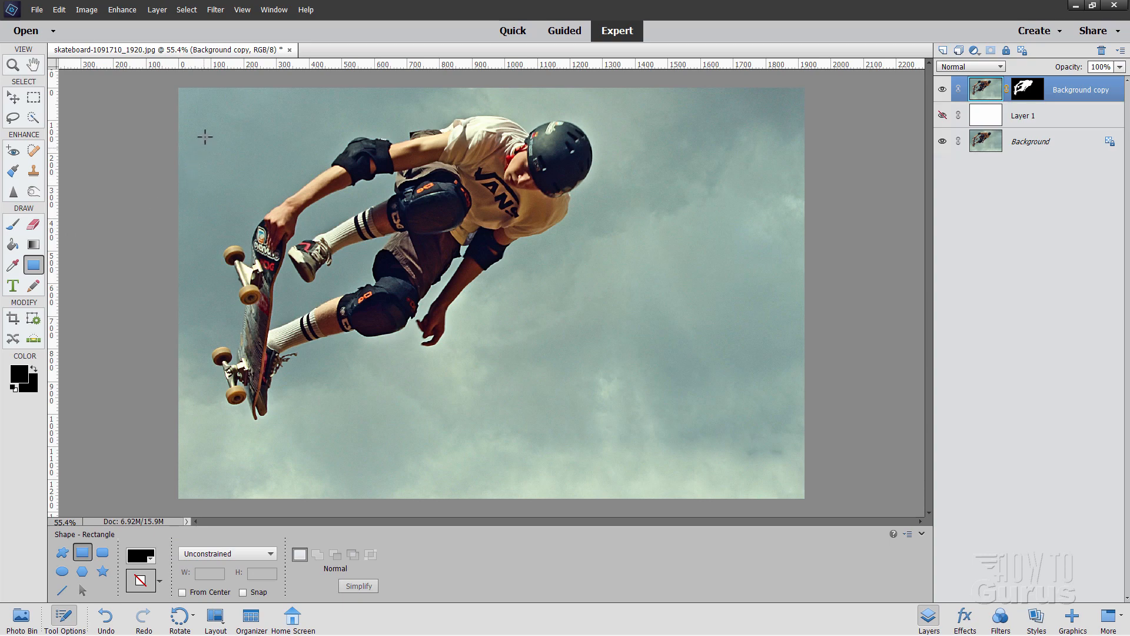
drag(203, 138, 205, 138)
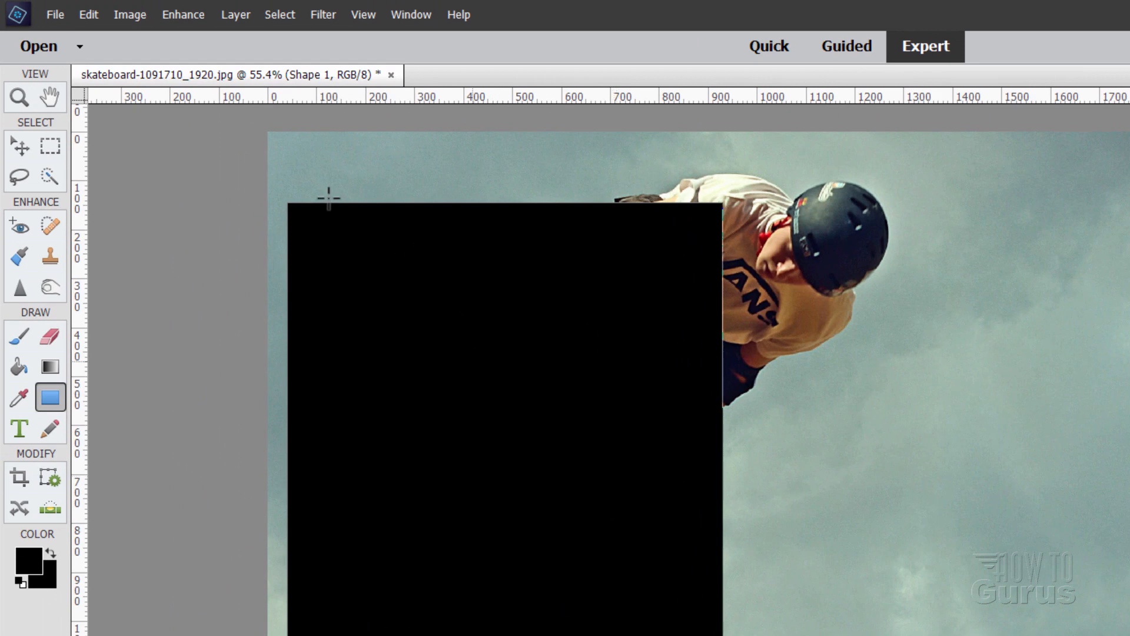
click(129, 15)
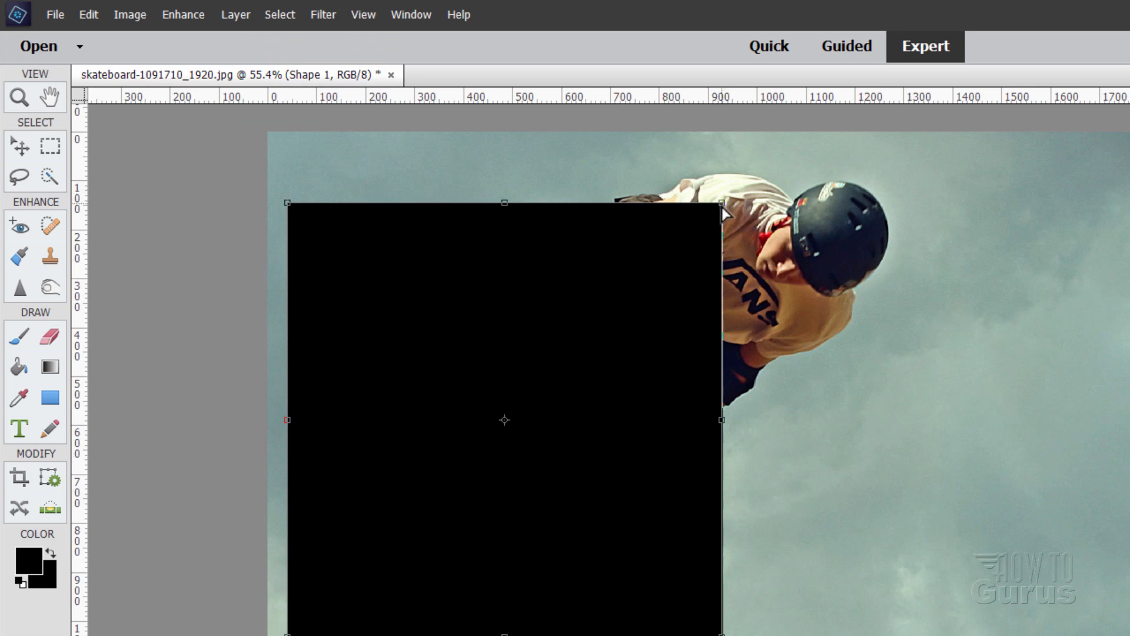
Step: Skew the black rectangle into a tilted panel, convert it to a path, and place it below the skater cutout
drag(719, 210, 719, 274)
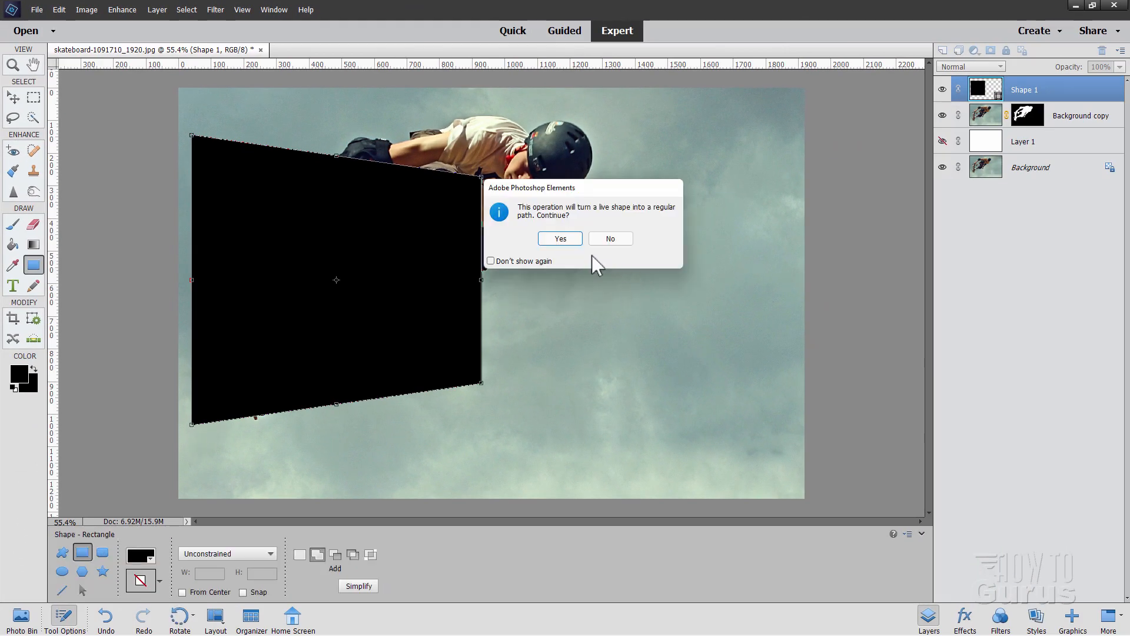
click(559, 239)
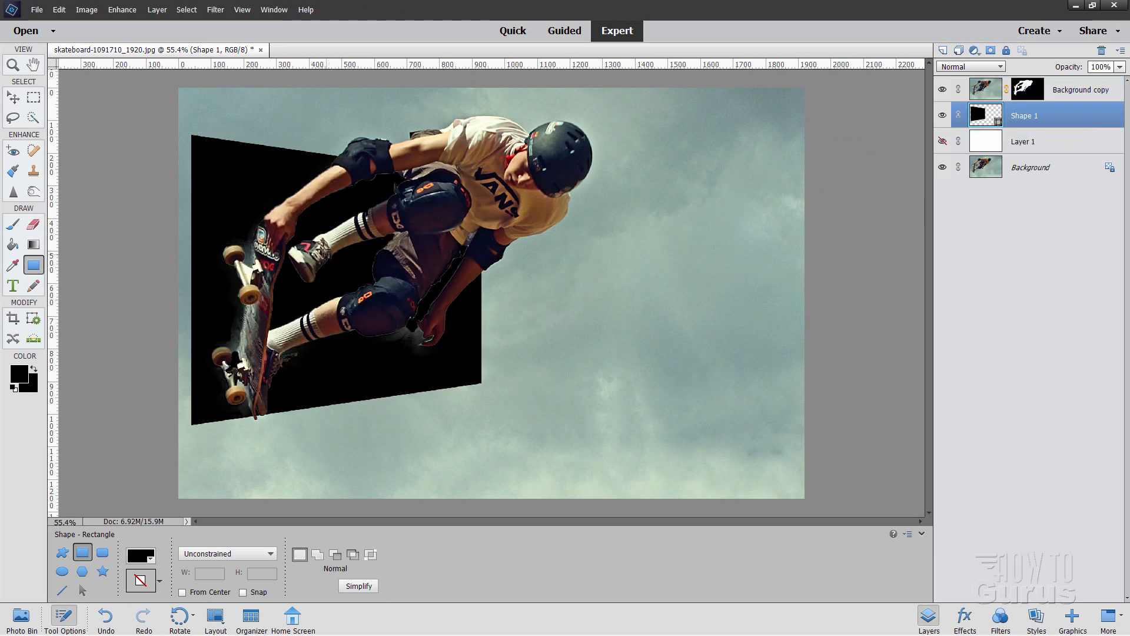
click(11, 98)
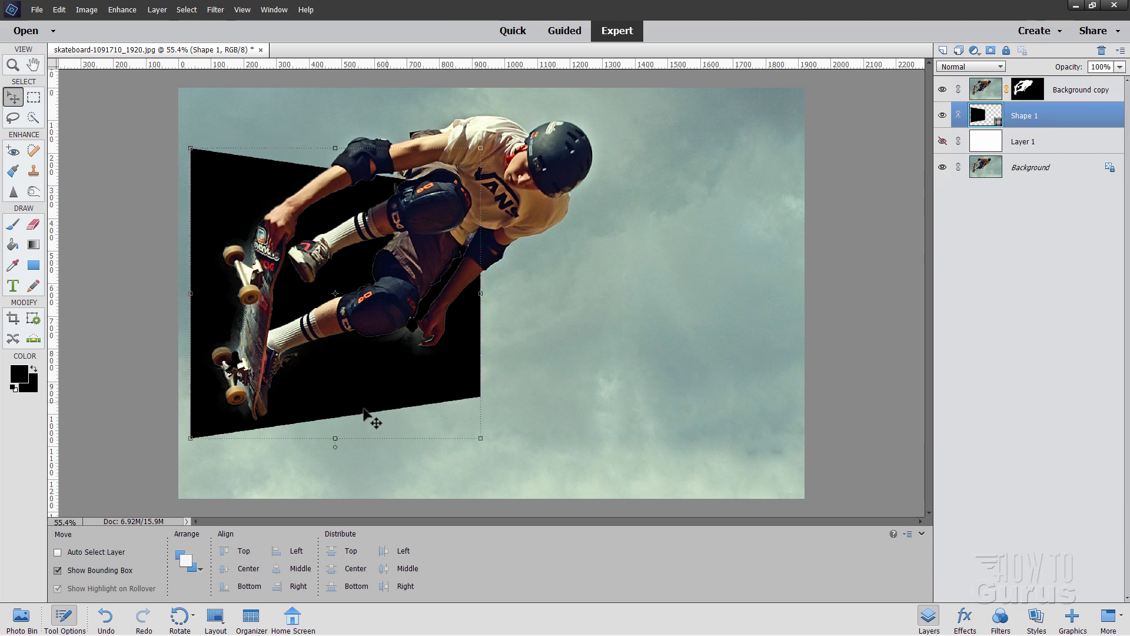
mouse_move(234, 418)
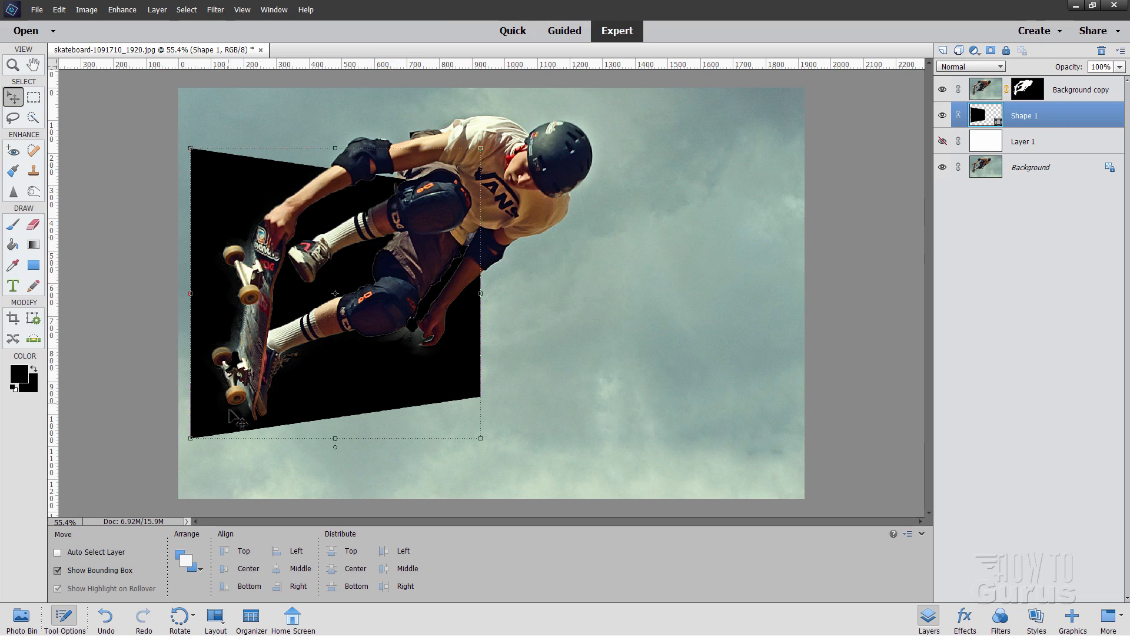
mouse_move(601, 143)
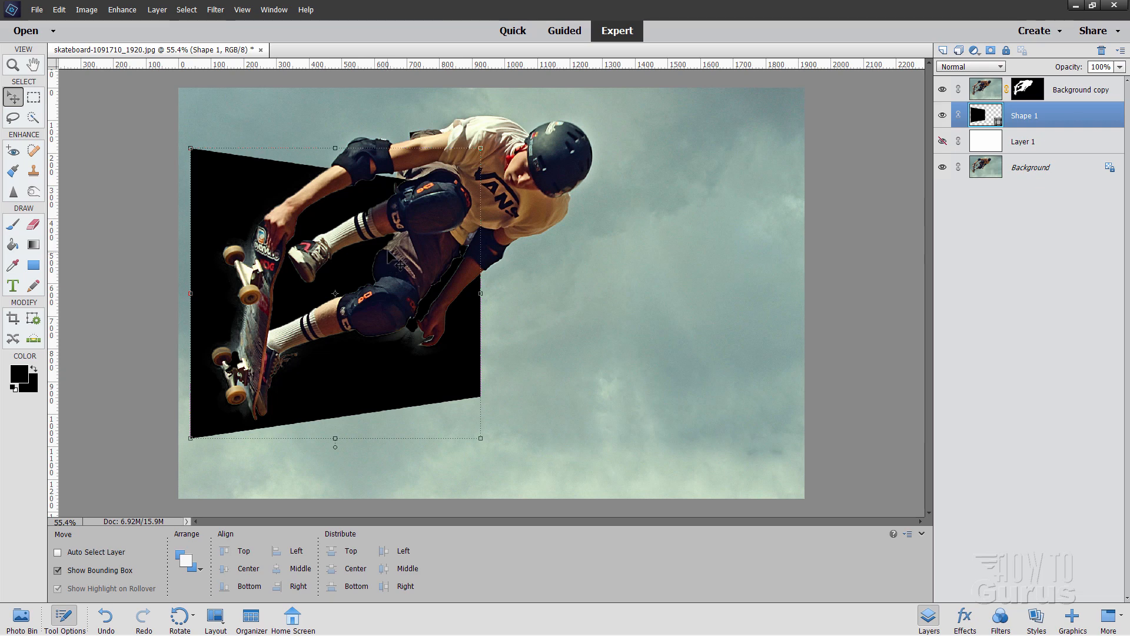
mouse_move(1012, 123)
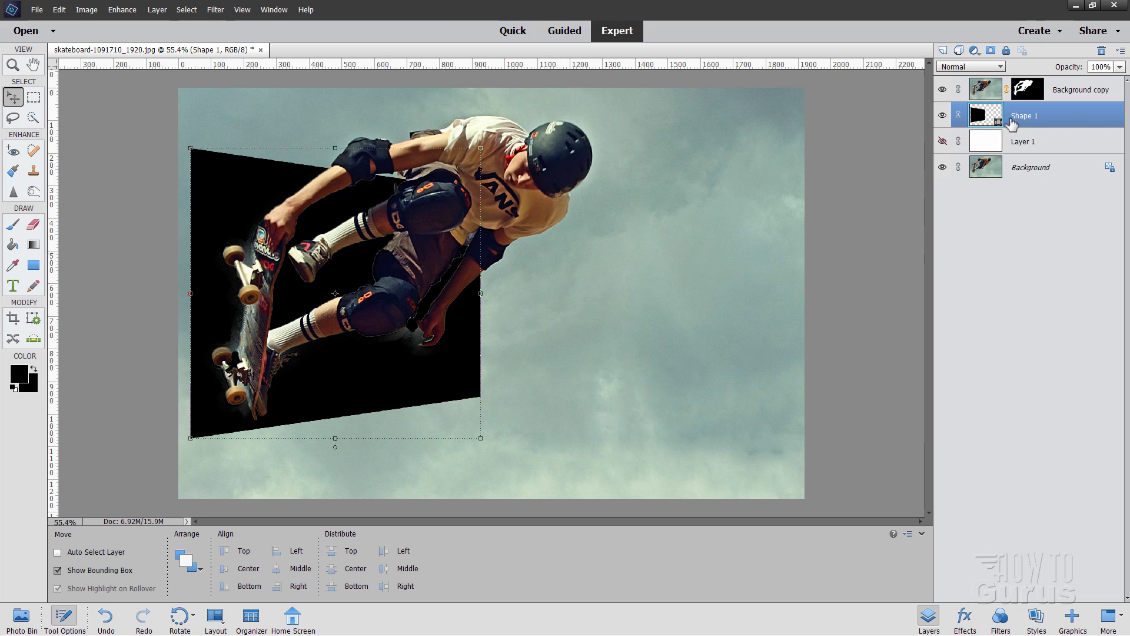
Step: Load Shape 1's outline as a selection and hide the black rectangle layer
key(ctrl)
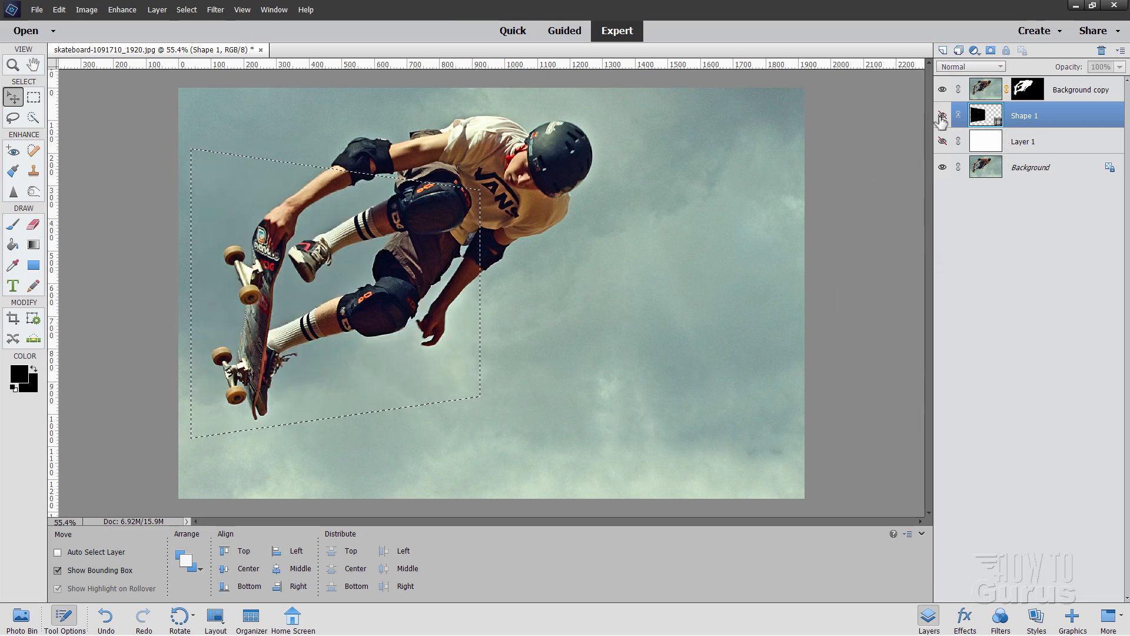
click(1031, 167)
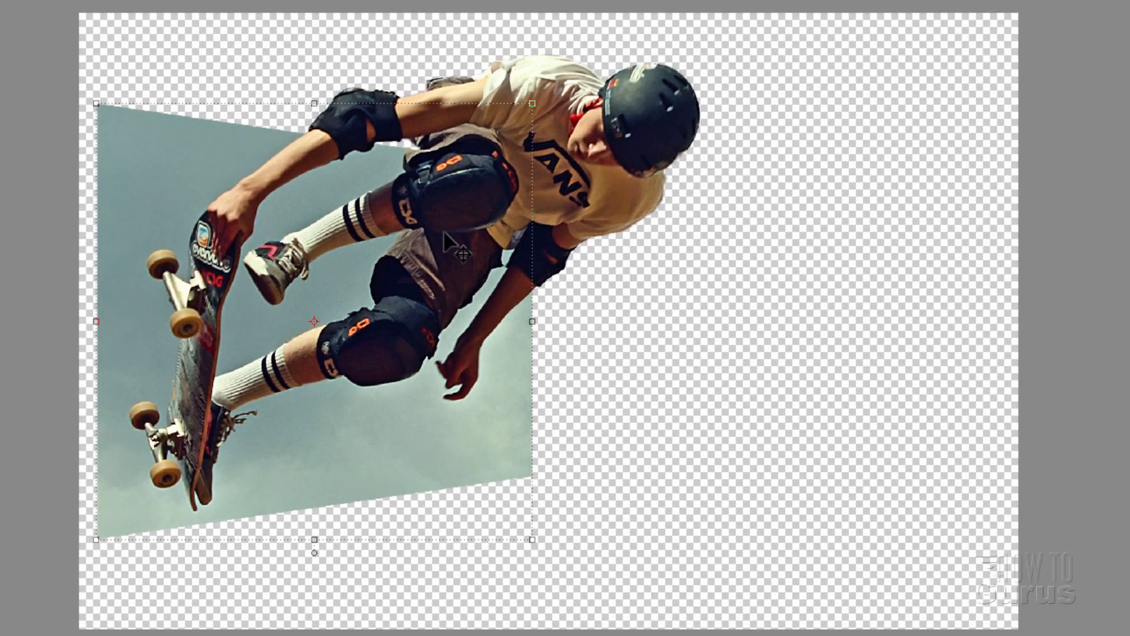
mouse_move(678, 57)
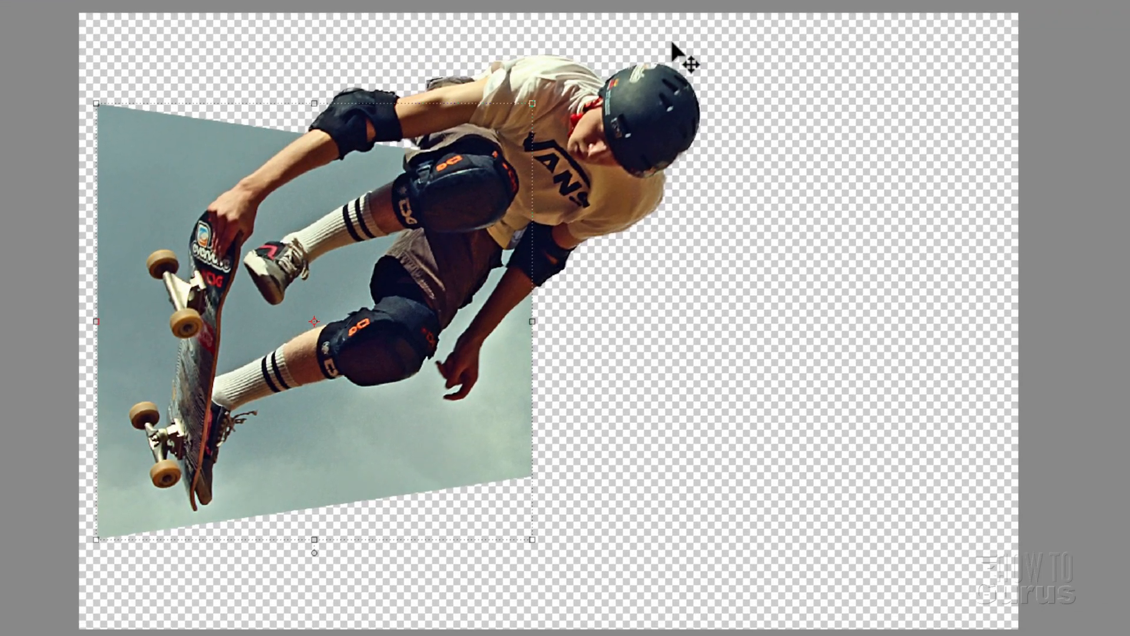
Step: Fill a new bottom layer with a vertical white-to-black gradient dragged straight down the canvas
click(981, 290)
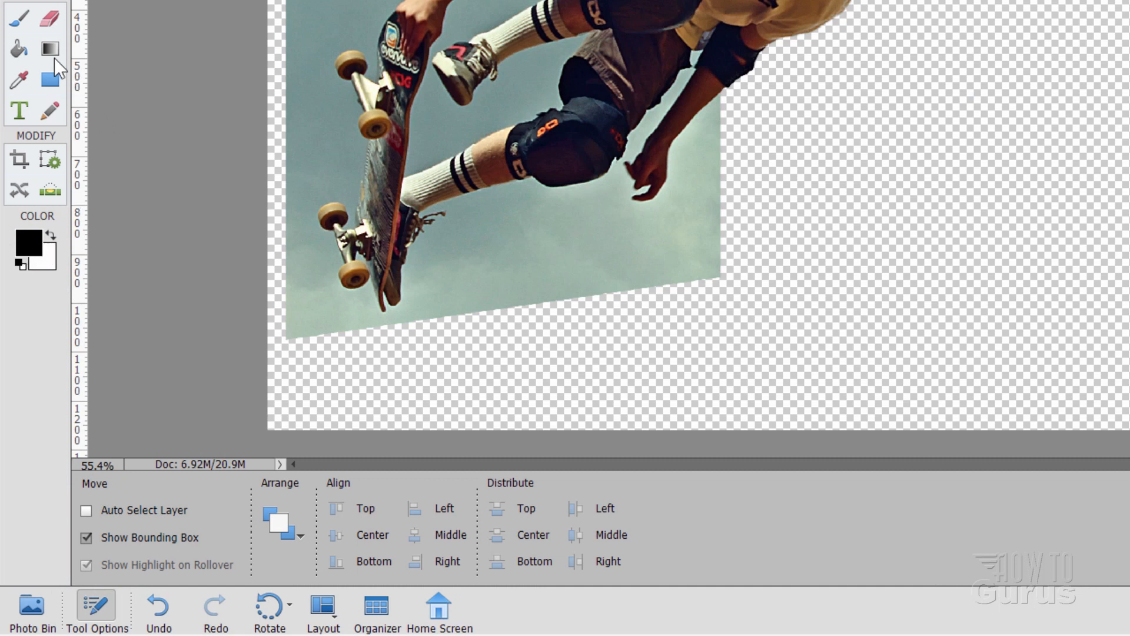
click(49, 47)
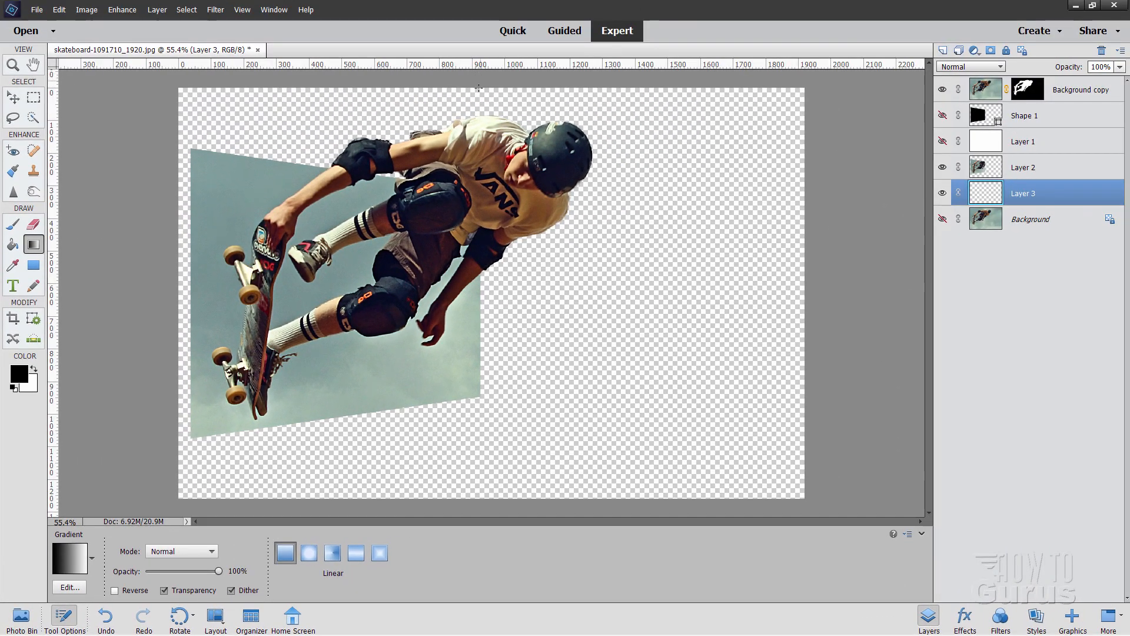
key(shift)
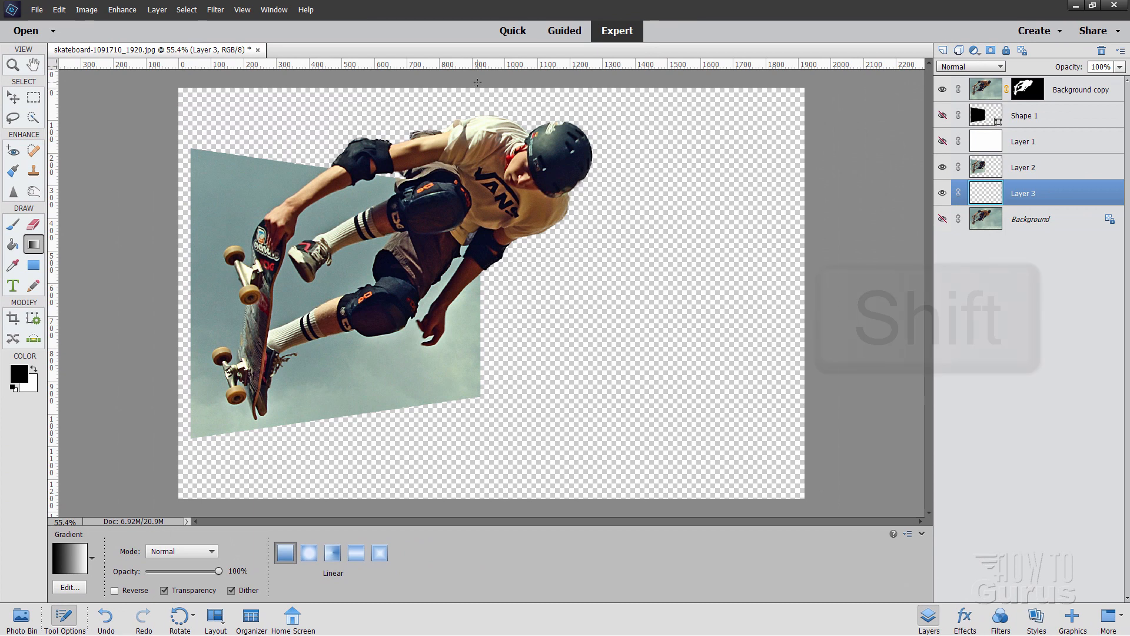
drag(477, 83, 464, 493)
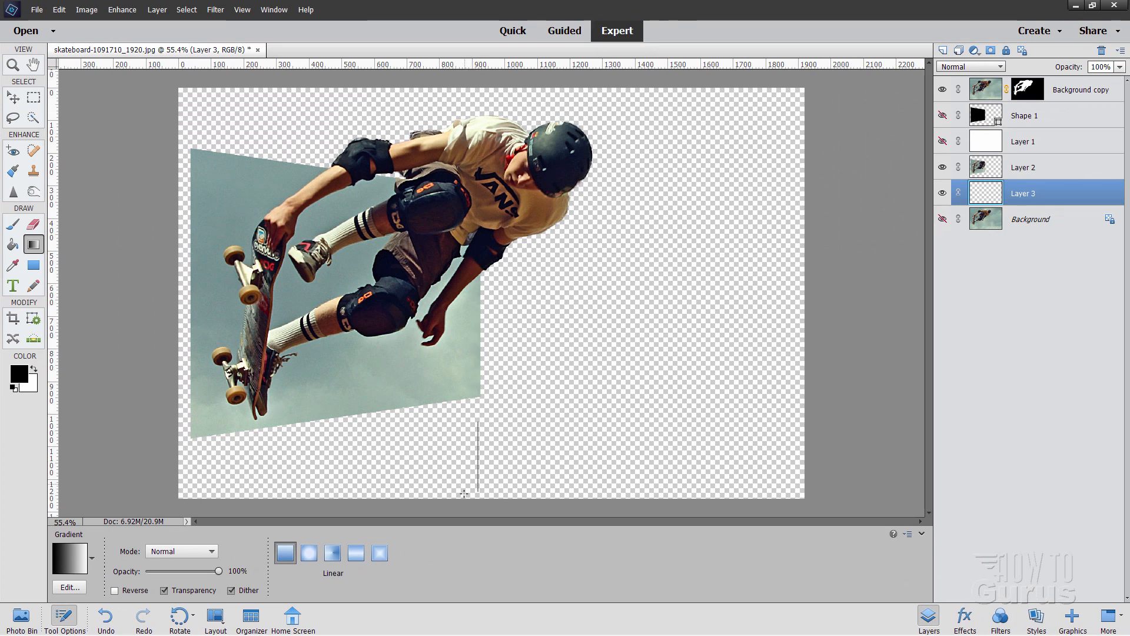
drag(477, 422, 475, 497)
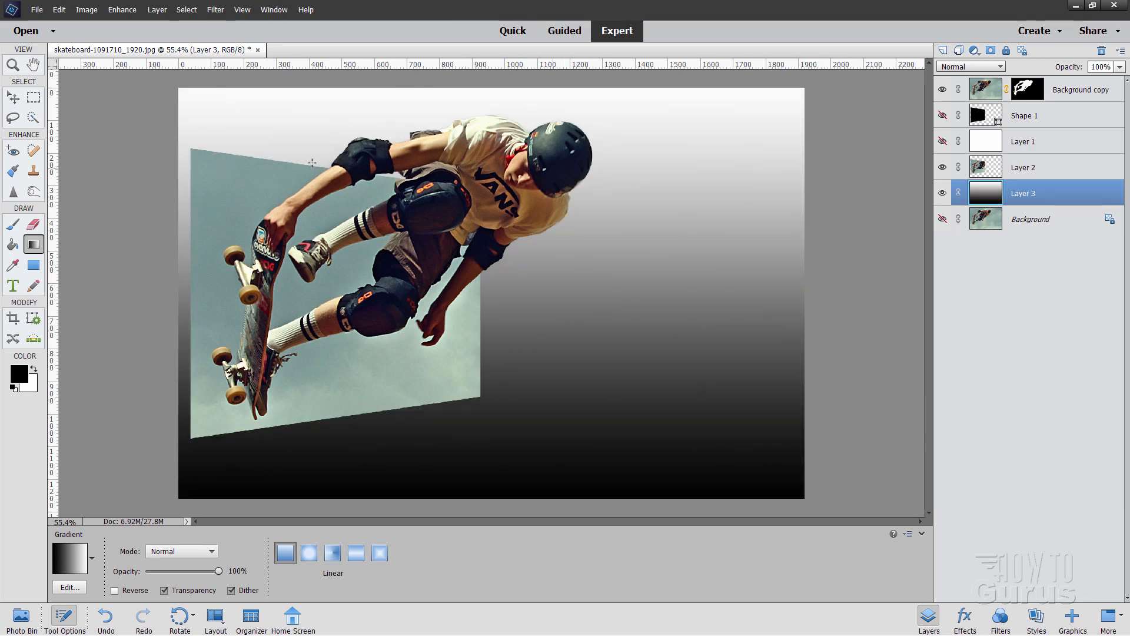
Step: In Style Settings, enable an inside stroke on the frame layer and make it white
click(11, 97)
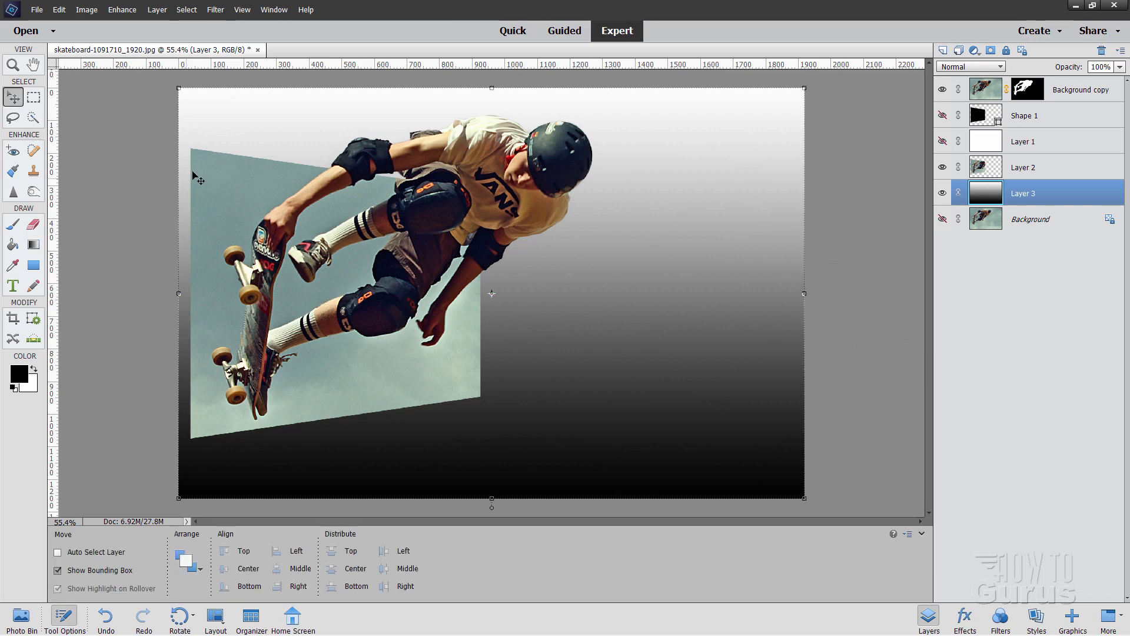
mouse_move(491, 400)
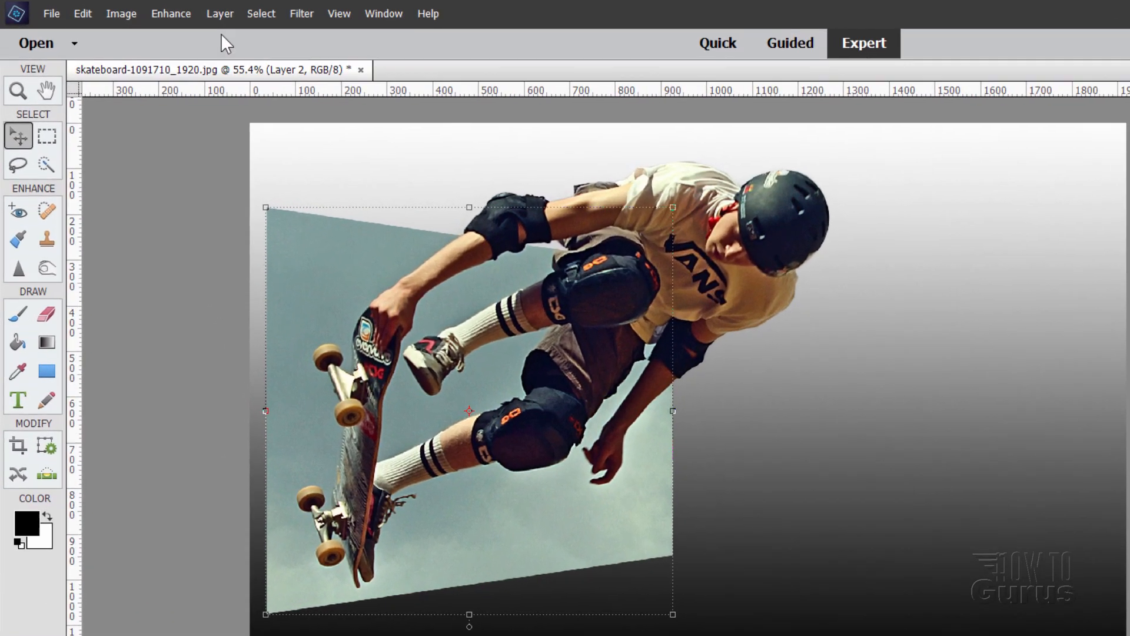
click(220, 14)
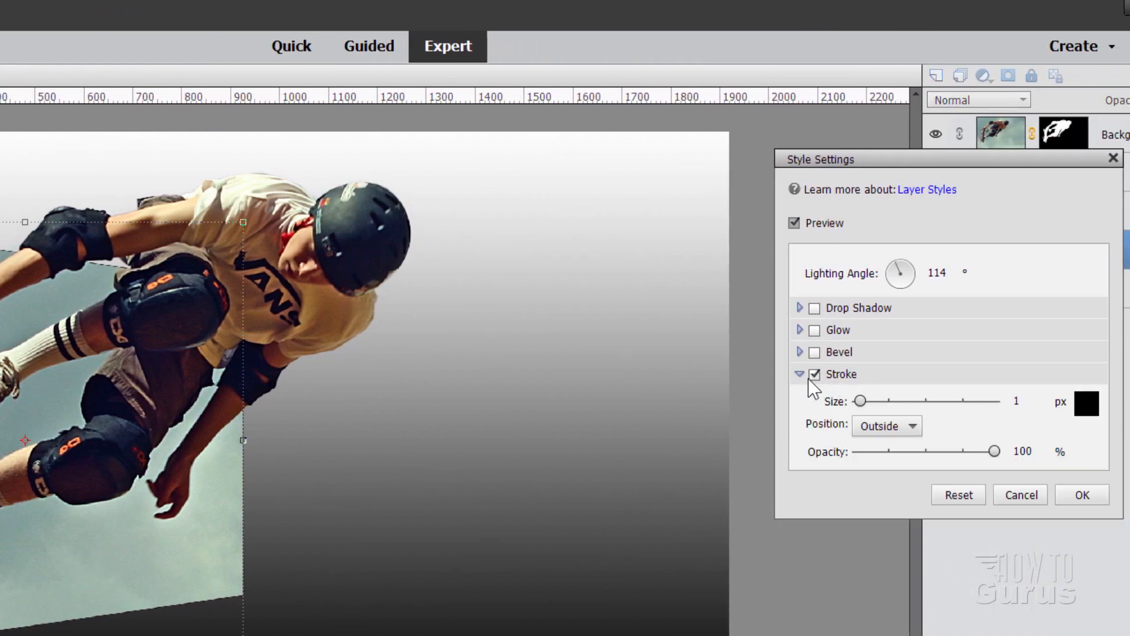
click(885, 426)
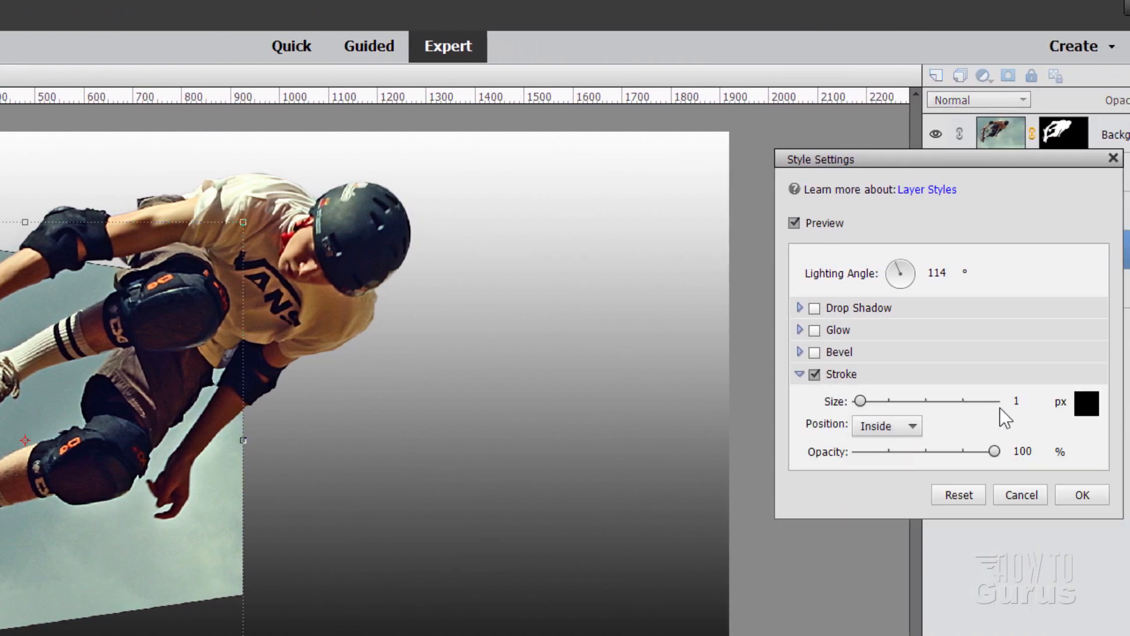
click(1087, 404)
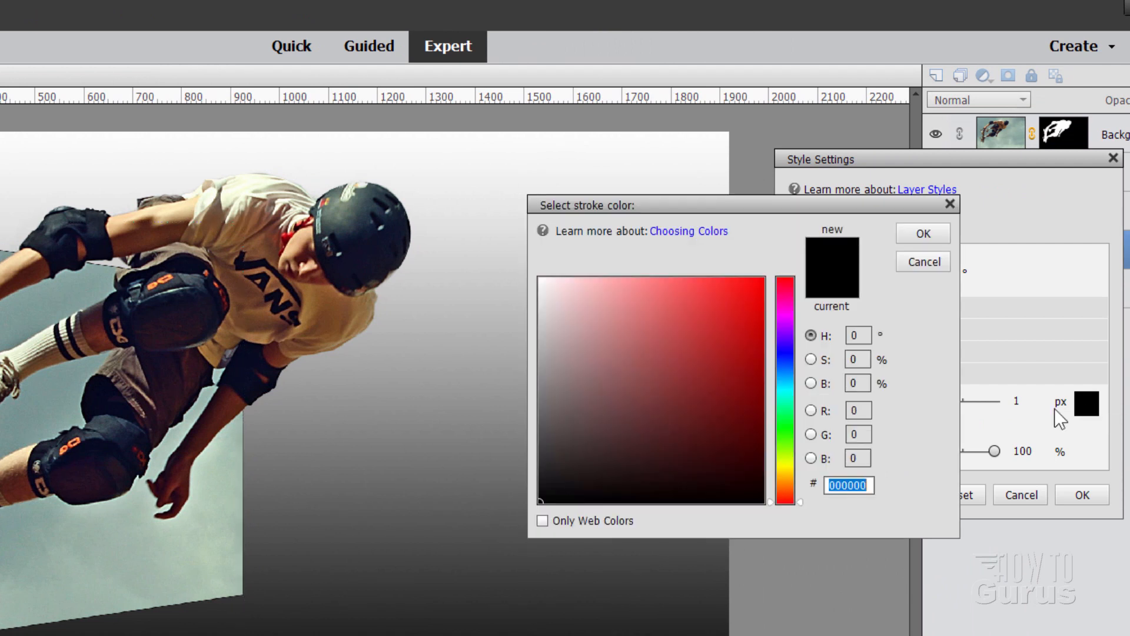
click(572, 332)
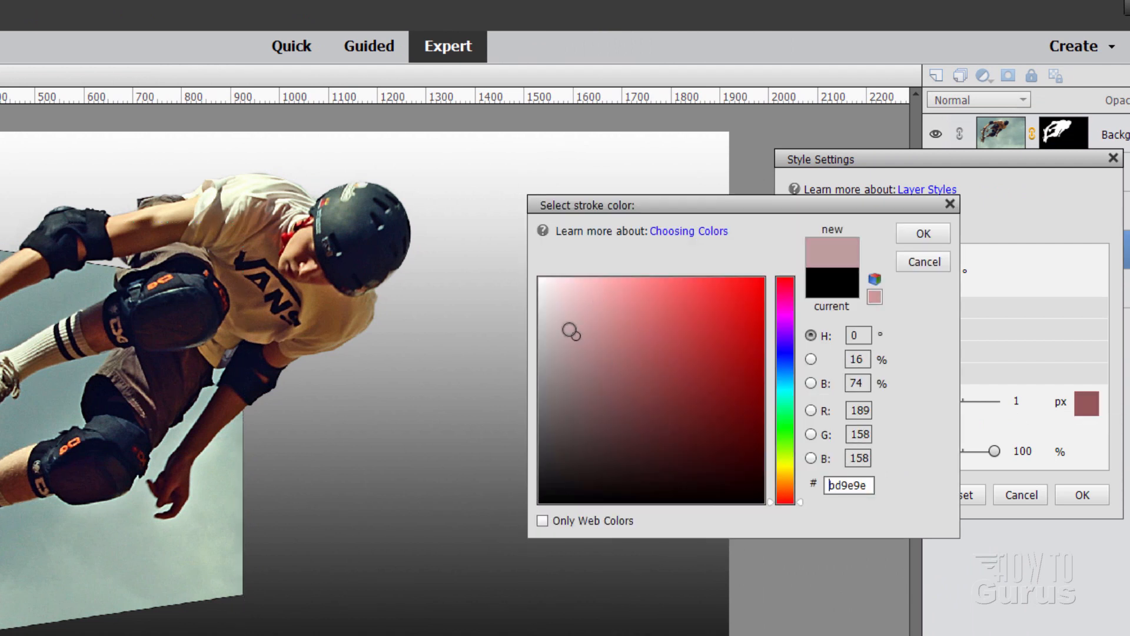
click(922, 233)
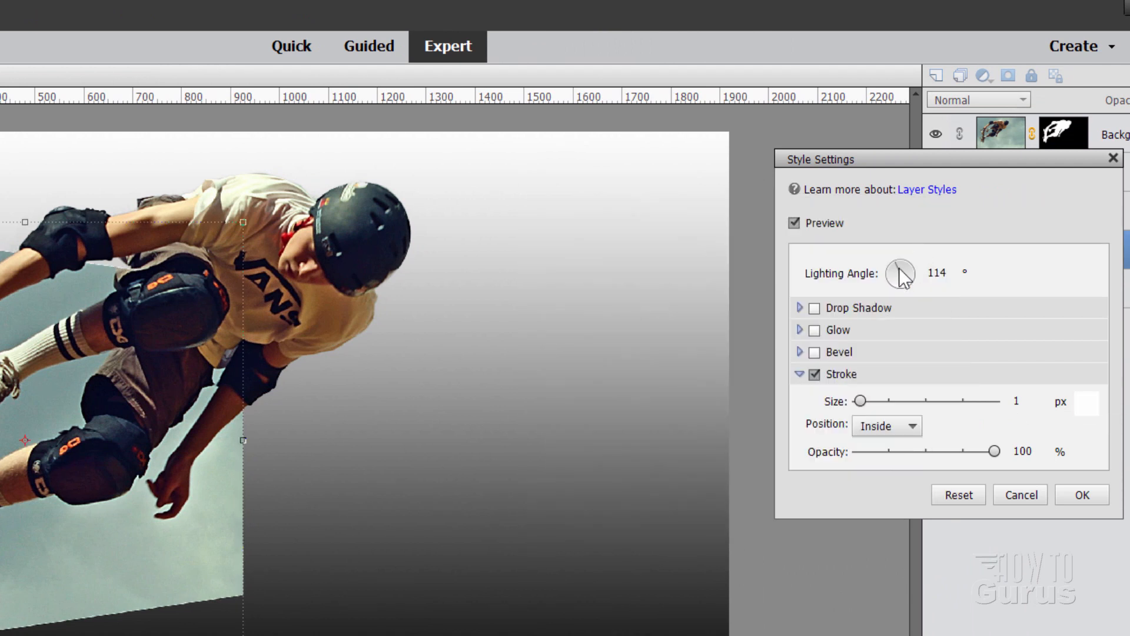
Step: Widen the stroke to 21 px and confirm the white border
drag(867, 401, 870, 402)
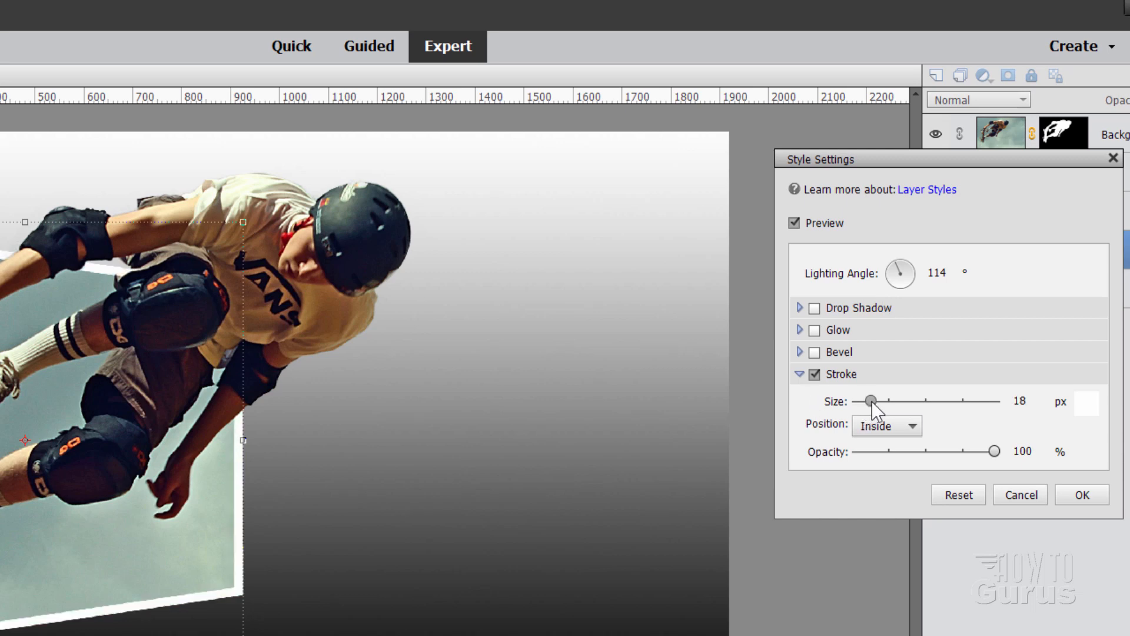
drag(871, 401, 876, 401)
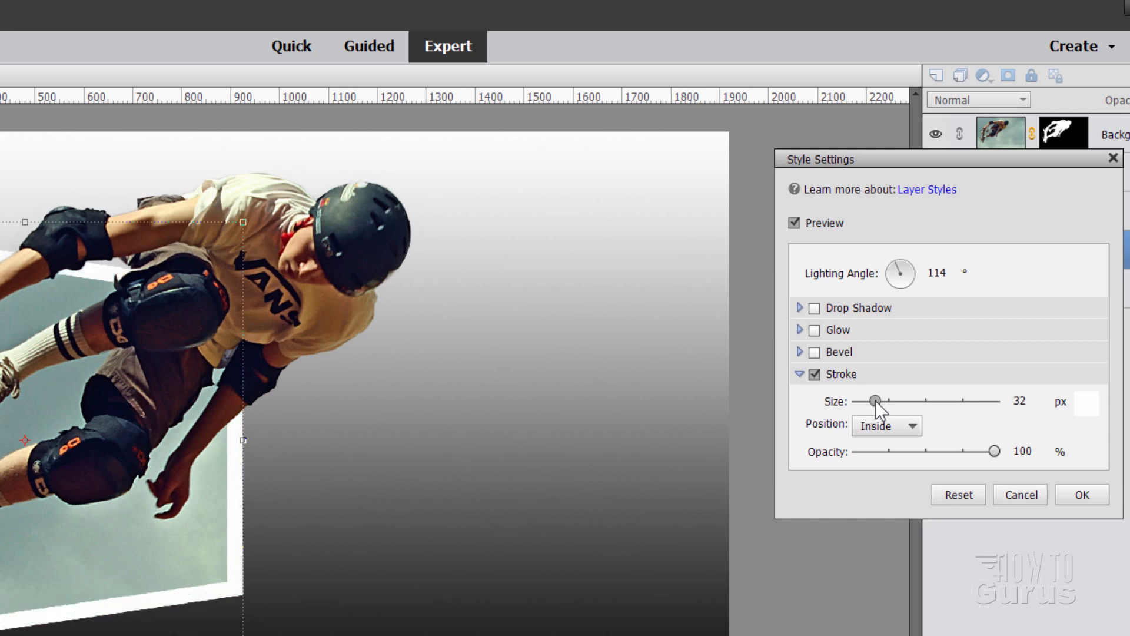
click(1081, 494)
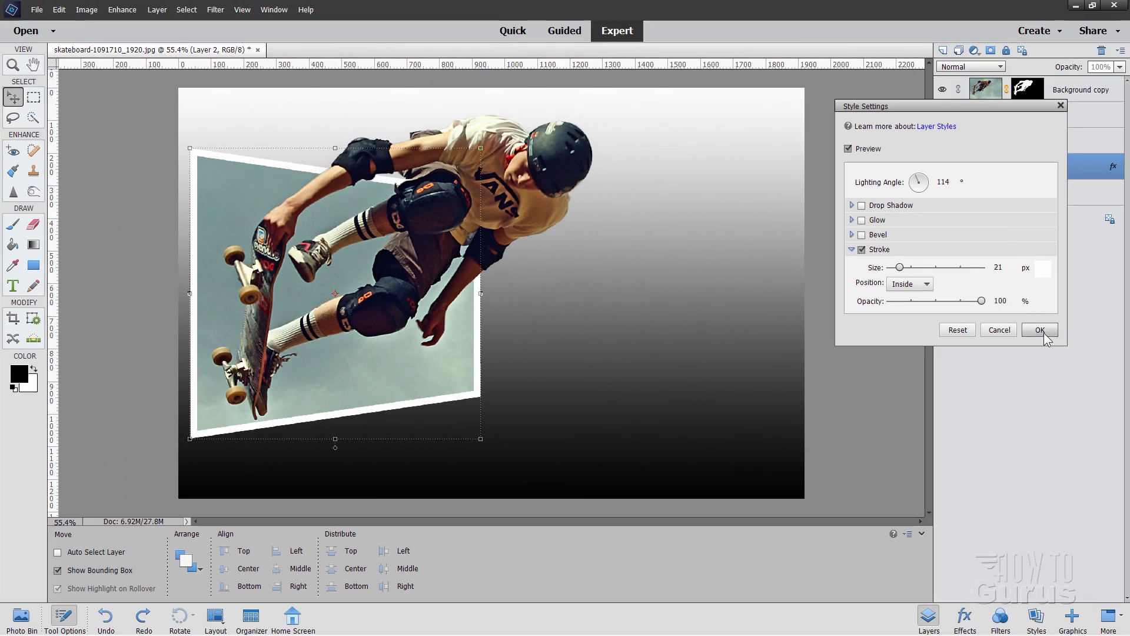
click(1038, 332)
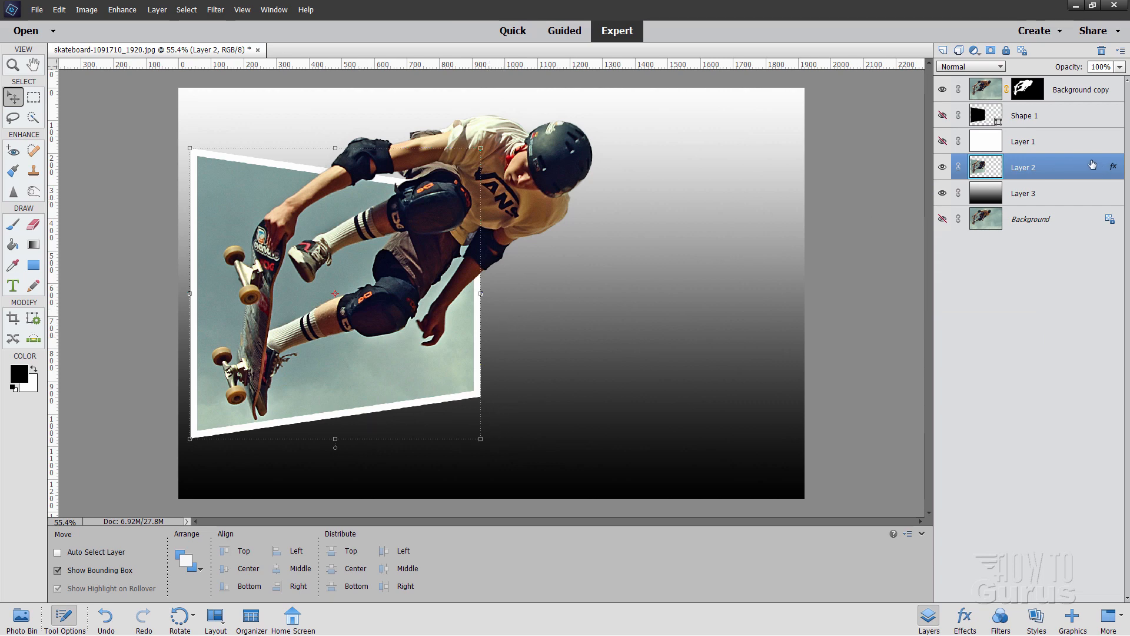
Step: Reopen the layer style and set the drop shadow distance 28, lighting angle 144°, size 24
click(1112, 166)
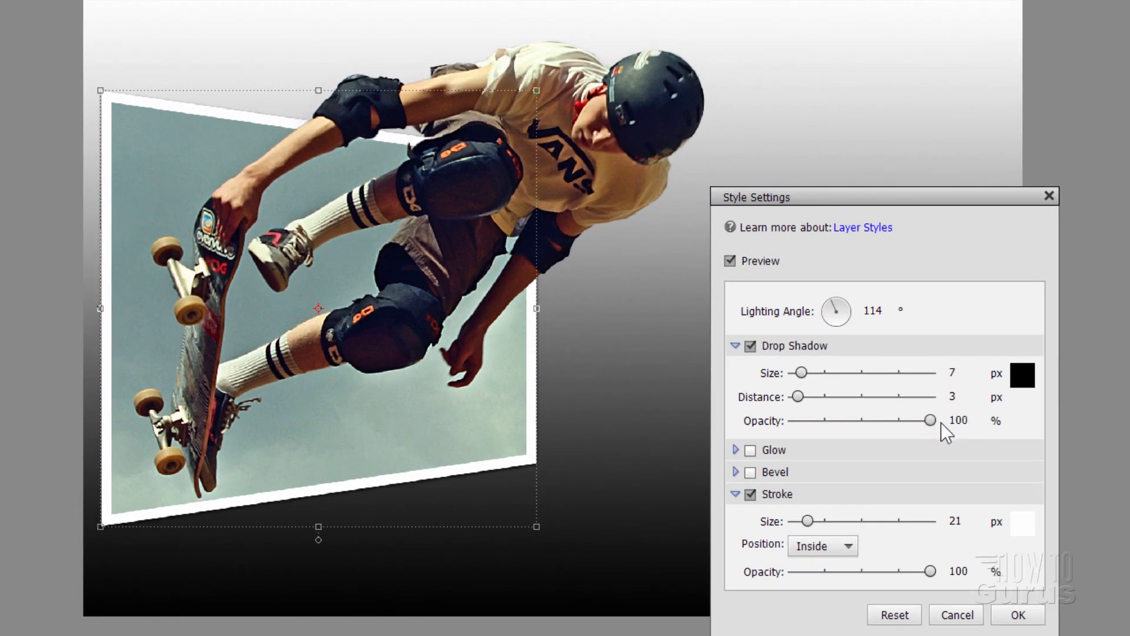
drag(797, 397, 807, 396)
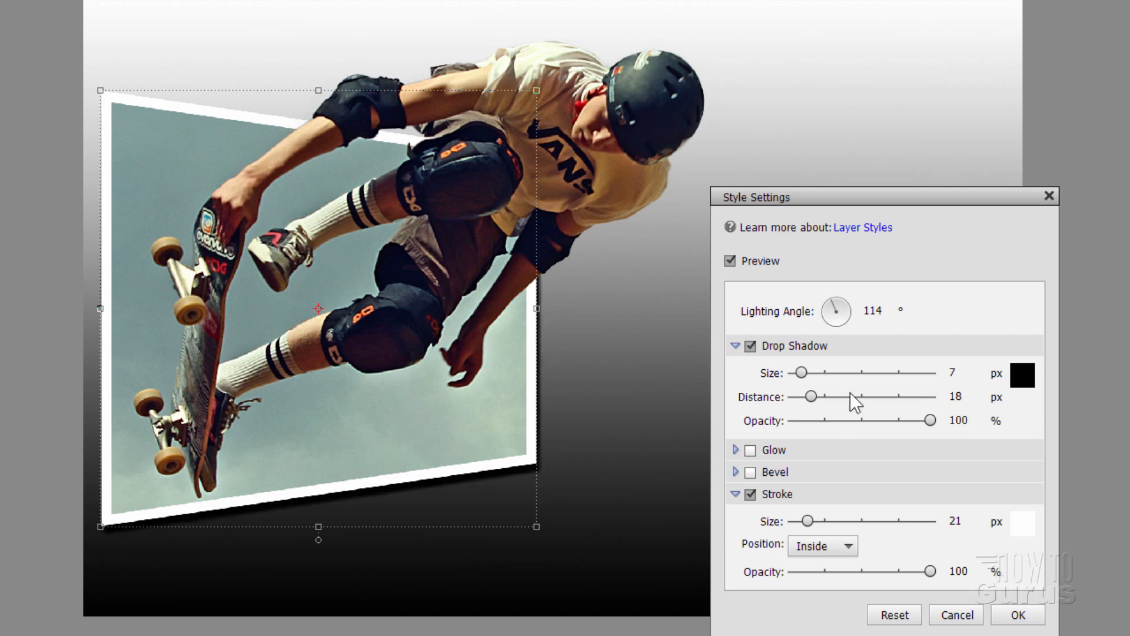
drag(808, 396, 818, 396)
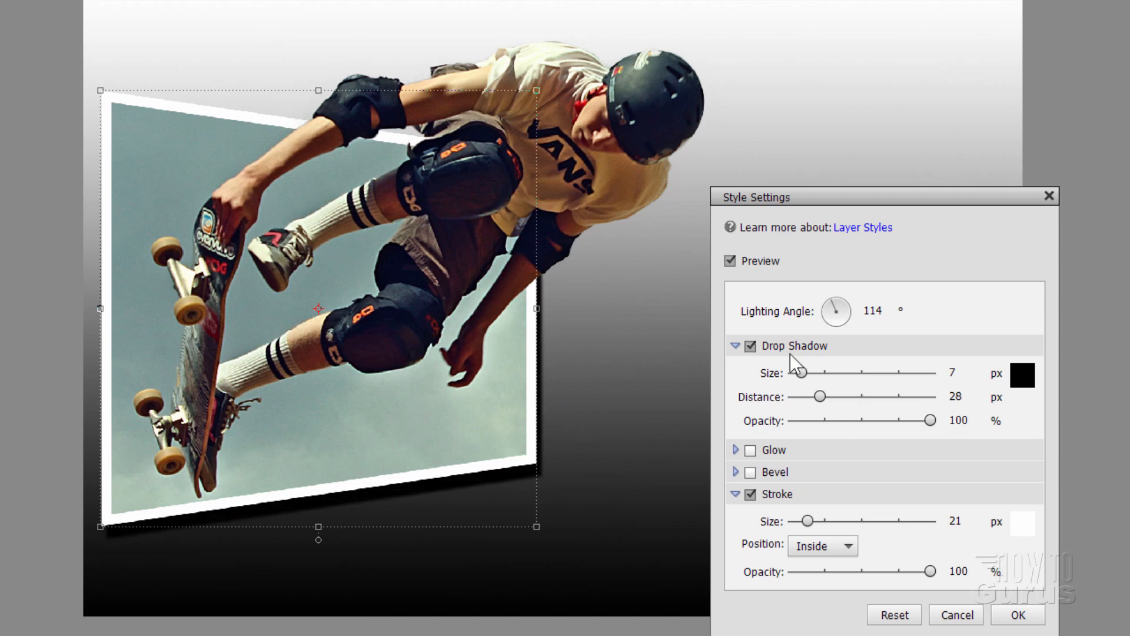
click(836, 311)
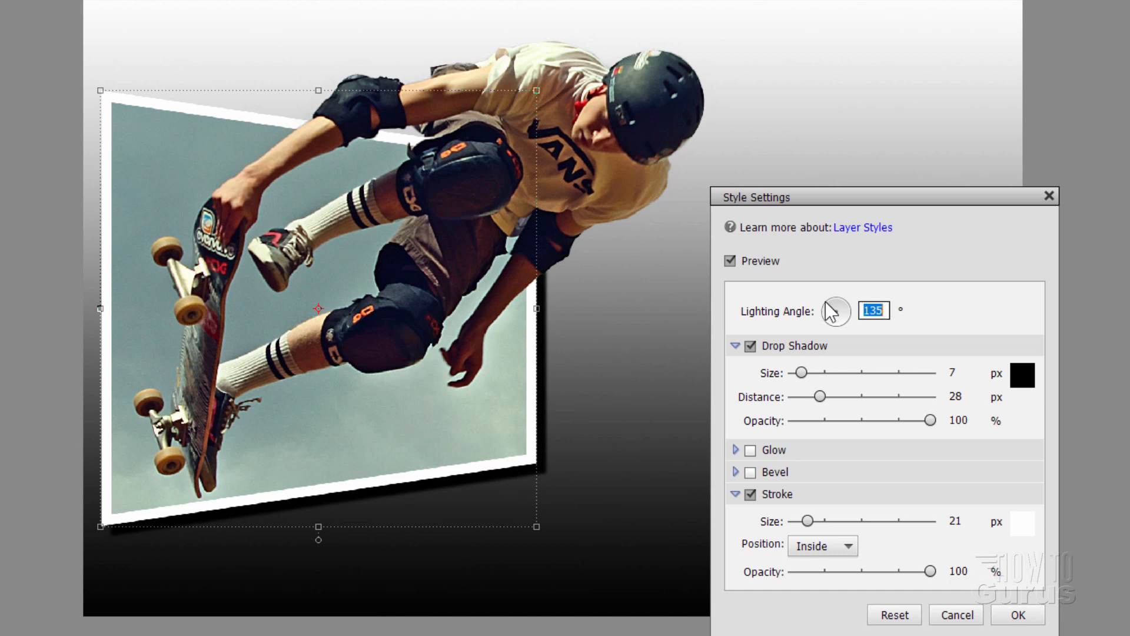
drag(836, 311, 839, 302)
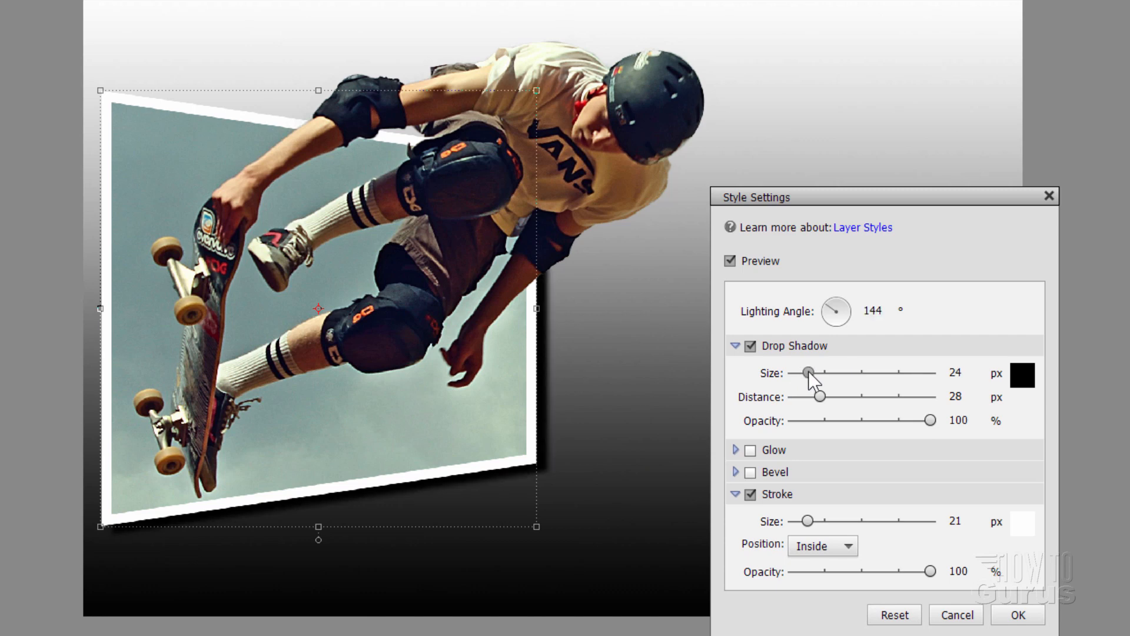
Step: Lower the shadow opacity to 82% and confirm the drop shadow
drag(930, 420, 928, 420)
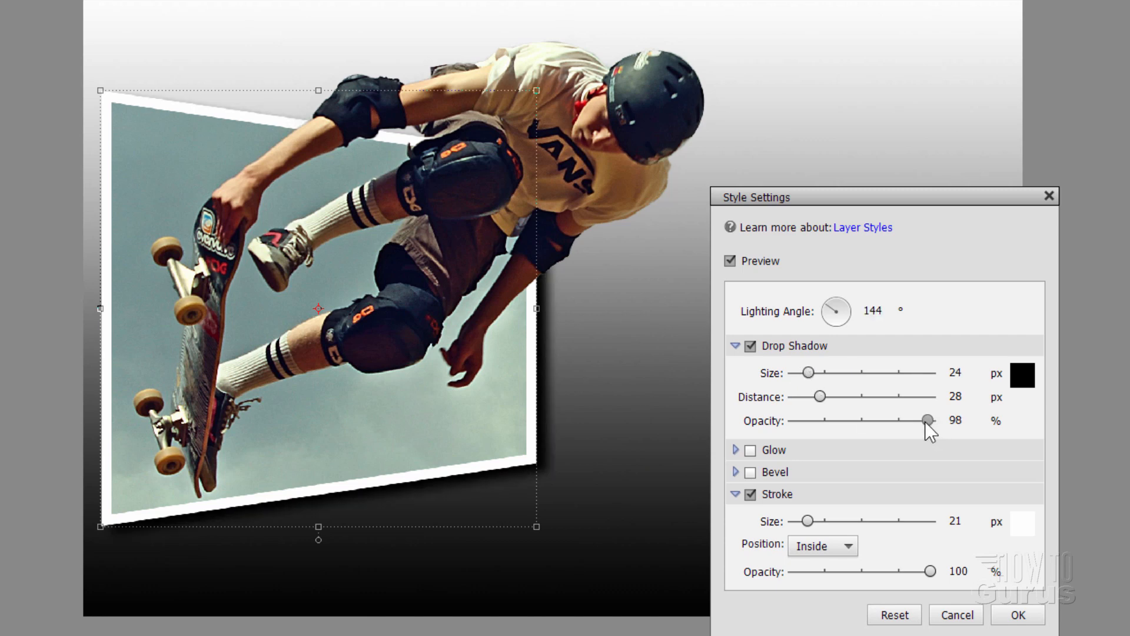
drag(927, 420, 911, 420)
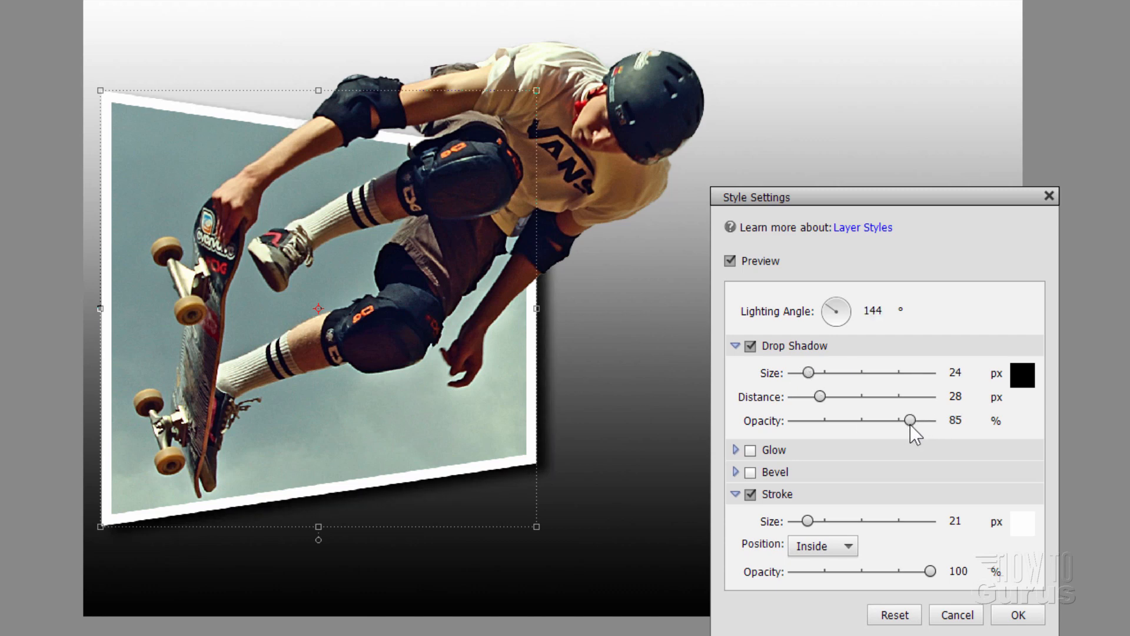
drag(911, 420, 906, 421)
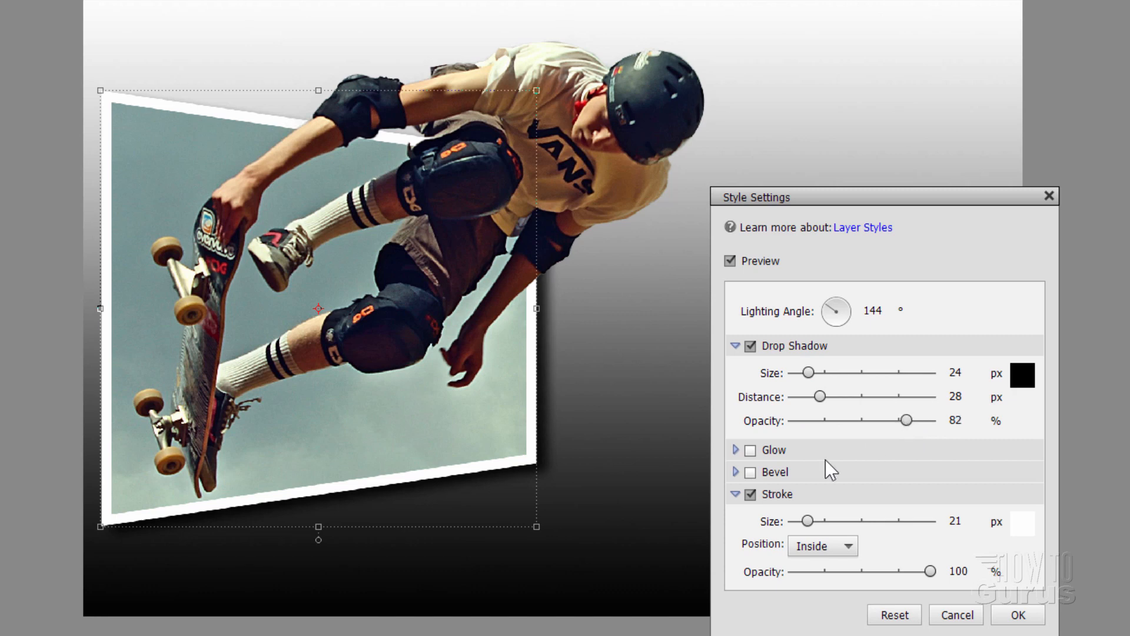
click(1016, 614)
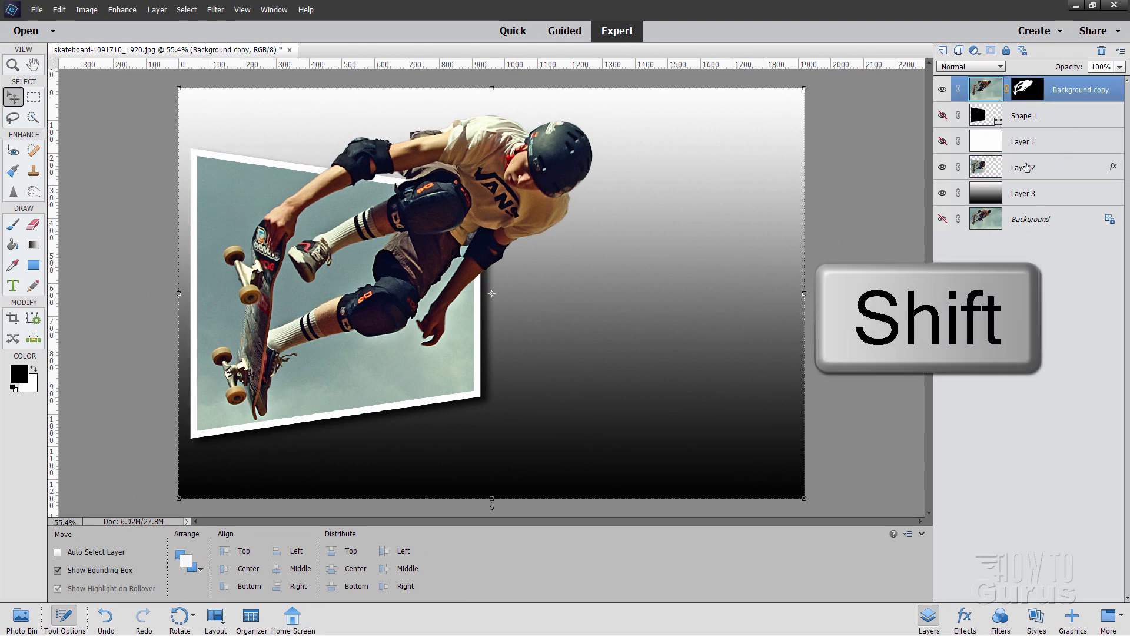
Step: Select the top skater cutout layer (Background copy) in the Layers panel
click(1023, 167)
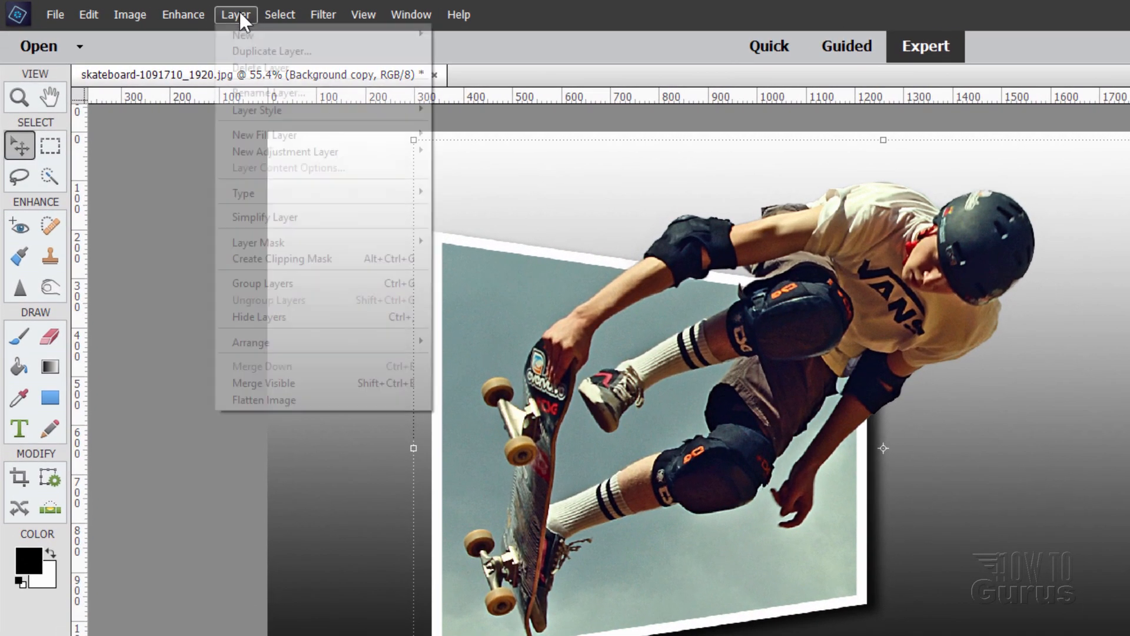
mouse_move(285, 152)
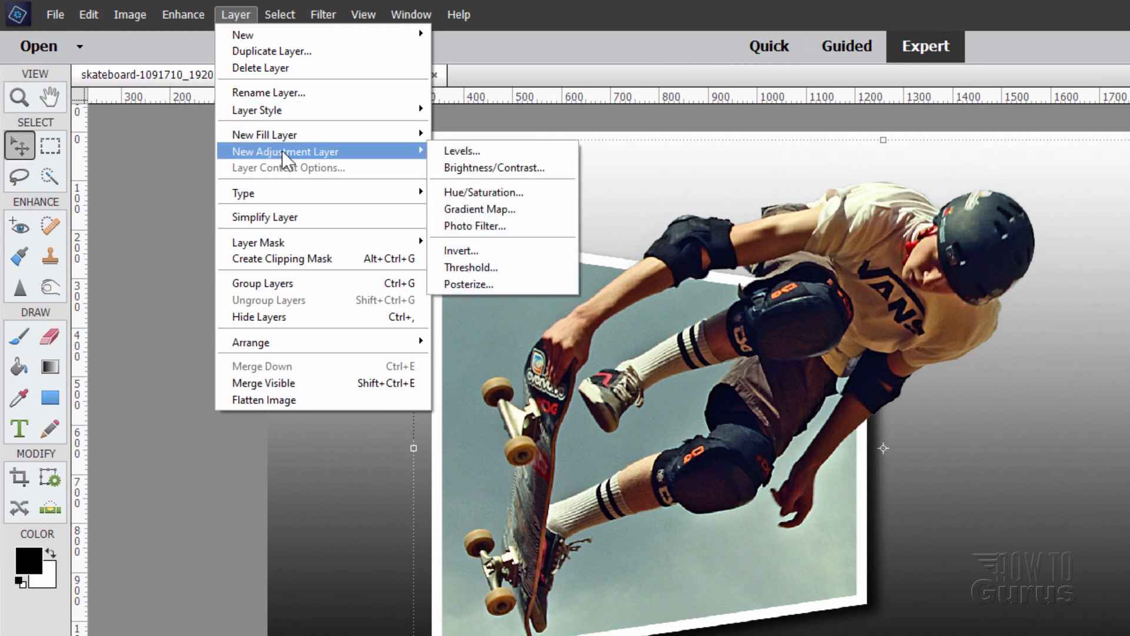
Step: Add a Levels adjustment layer clipped to the skater cutout below
click(461, 151)
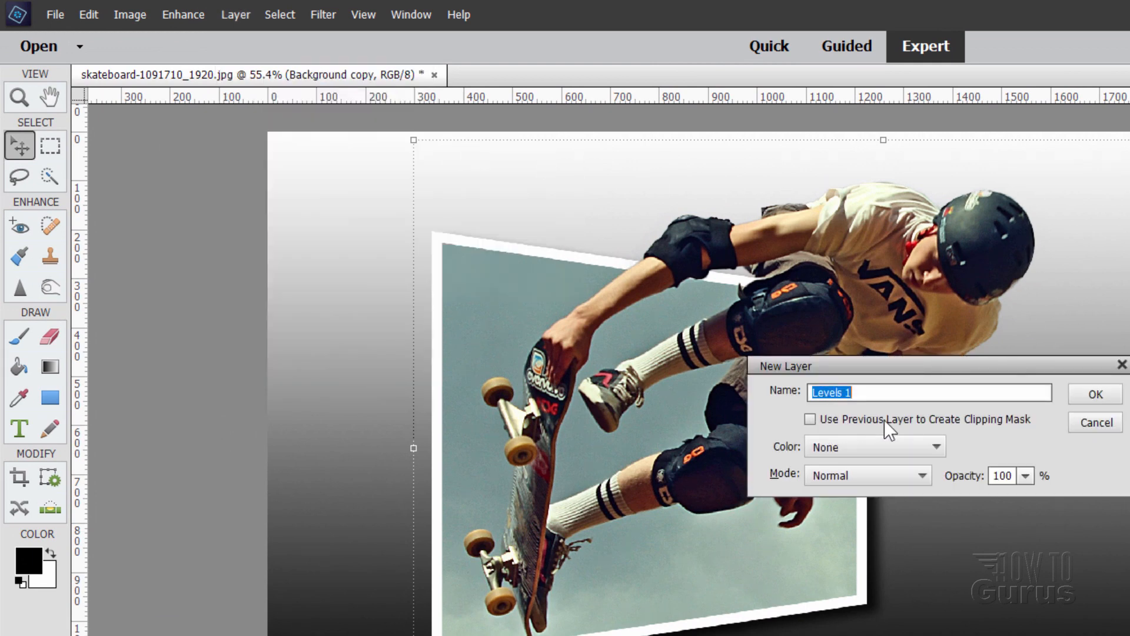
click(1094, 394)
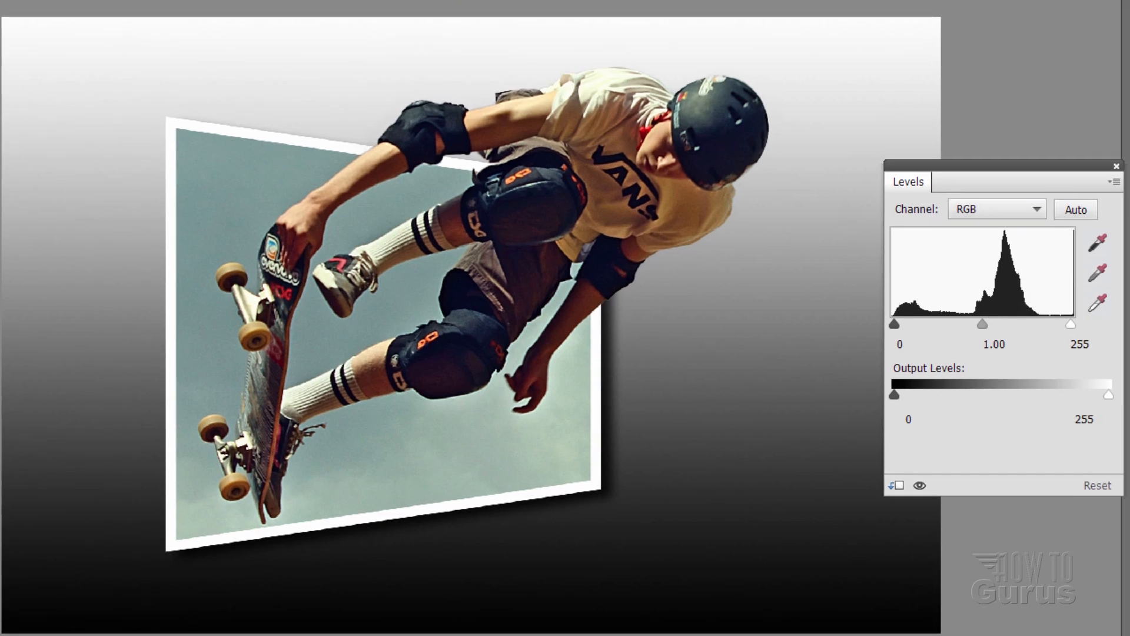
mouse_move(1074, 328)
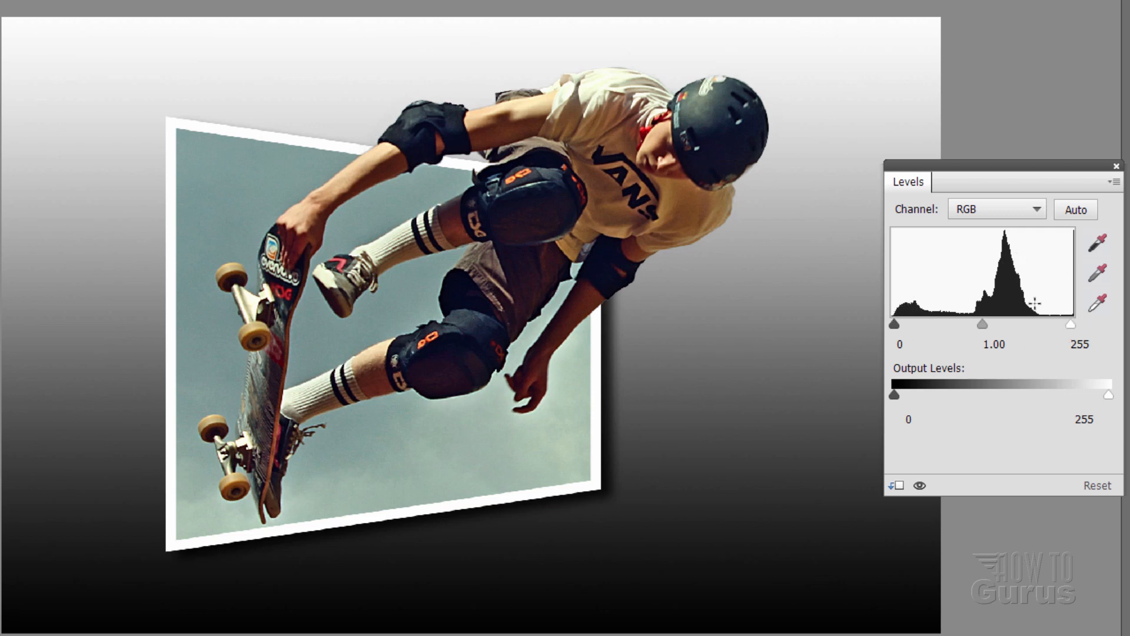
Step: Set the Levels input sliders to about 5, 1.11 and 205 to brighten the skater
drag(1090, 324, 1038, 324)
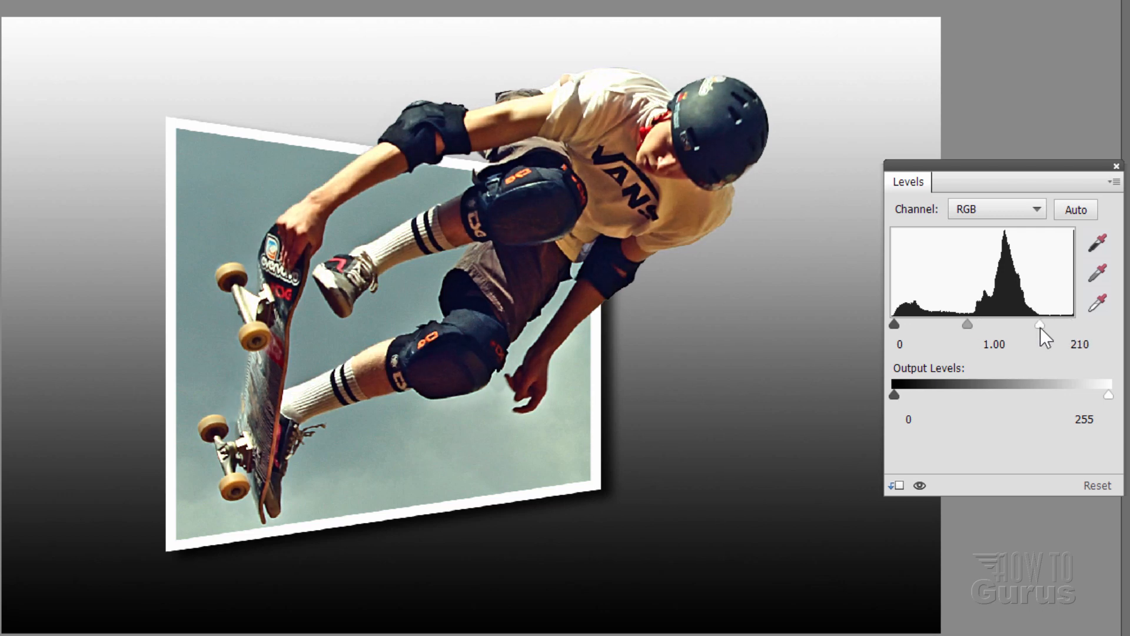
mouse_move(911, 335)
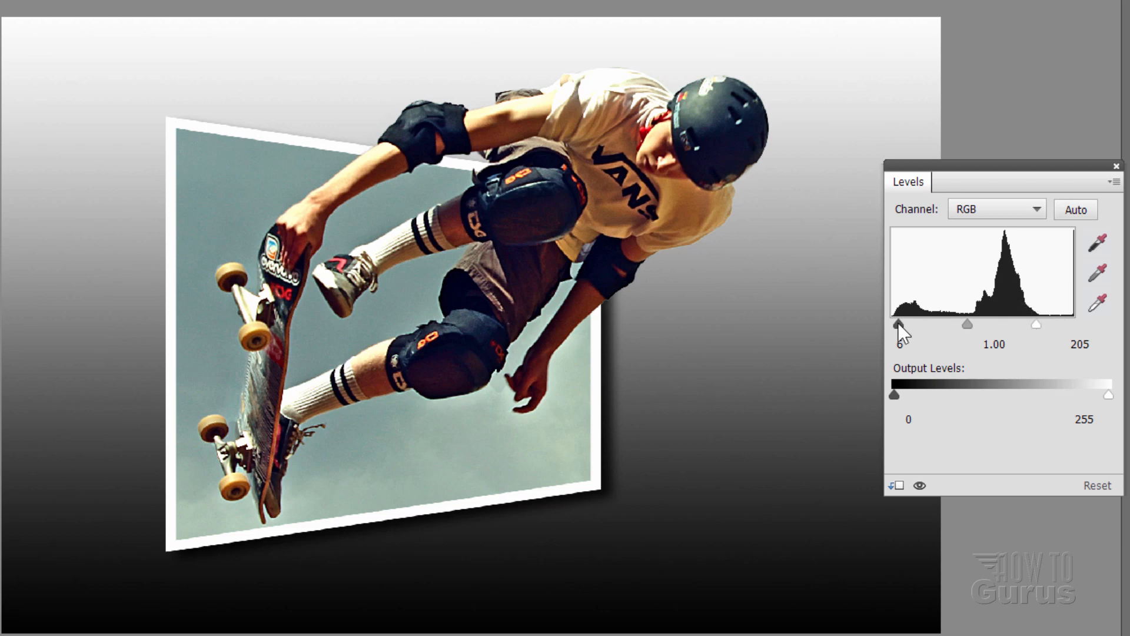
drag(899, 324, 897, 325)
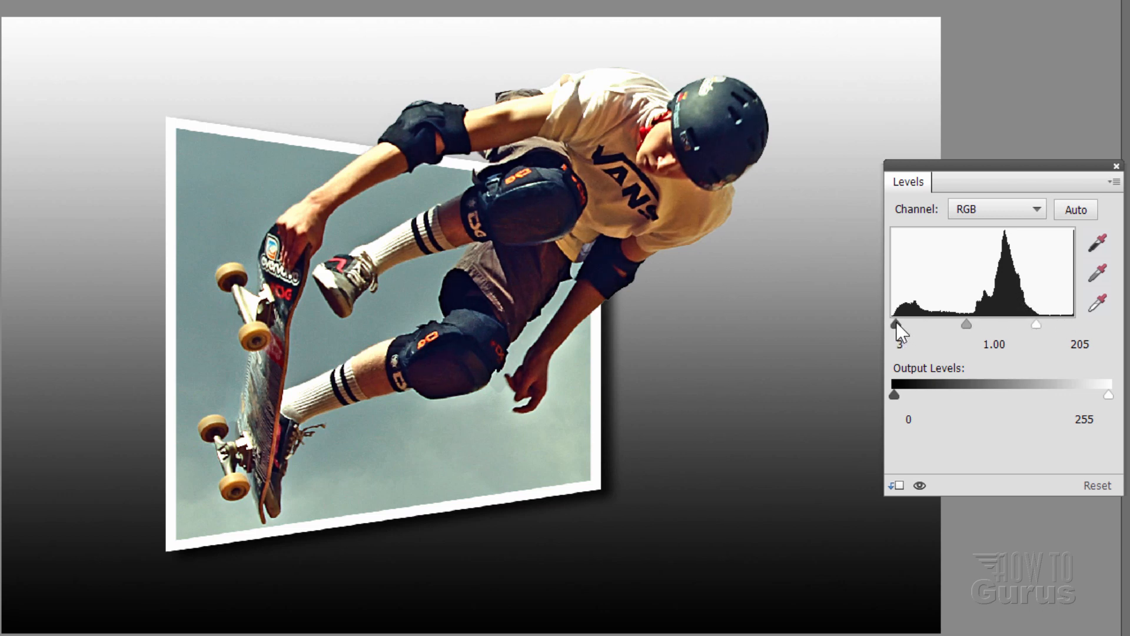
drag(894, 325, 967, 325)
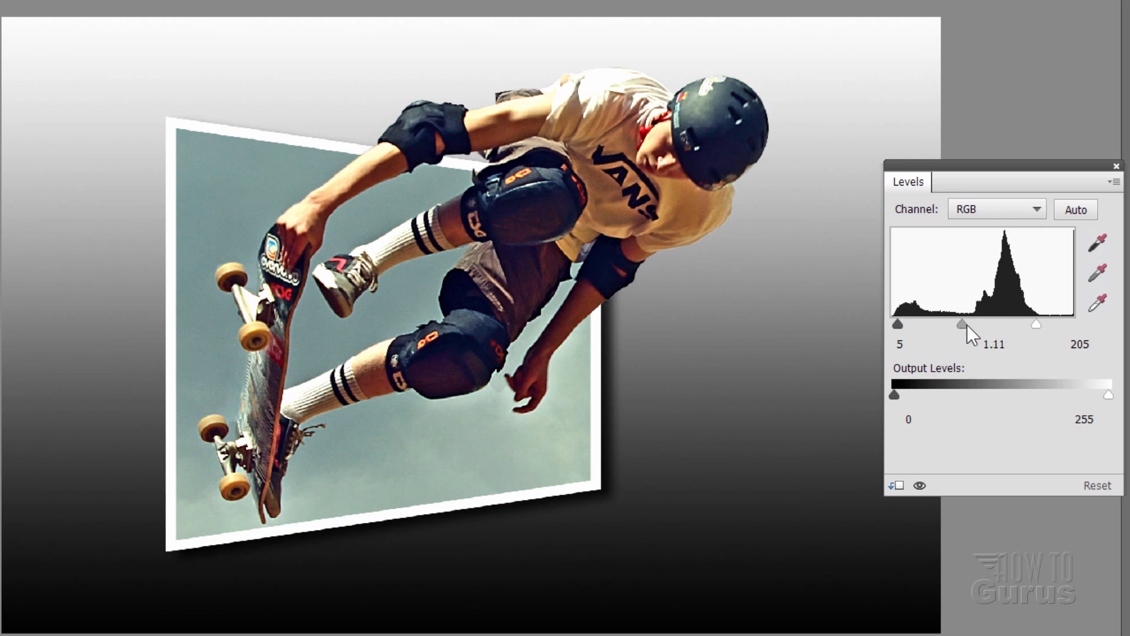
drag(967, 325, 964, 325)
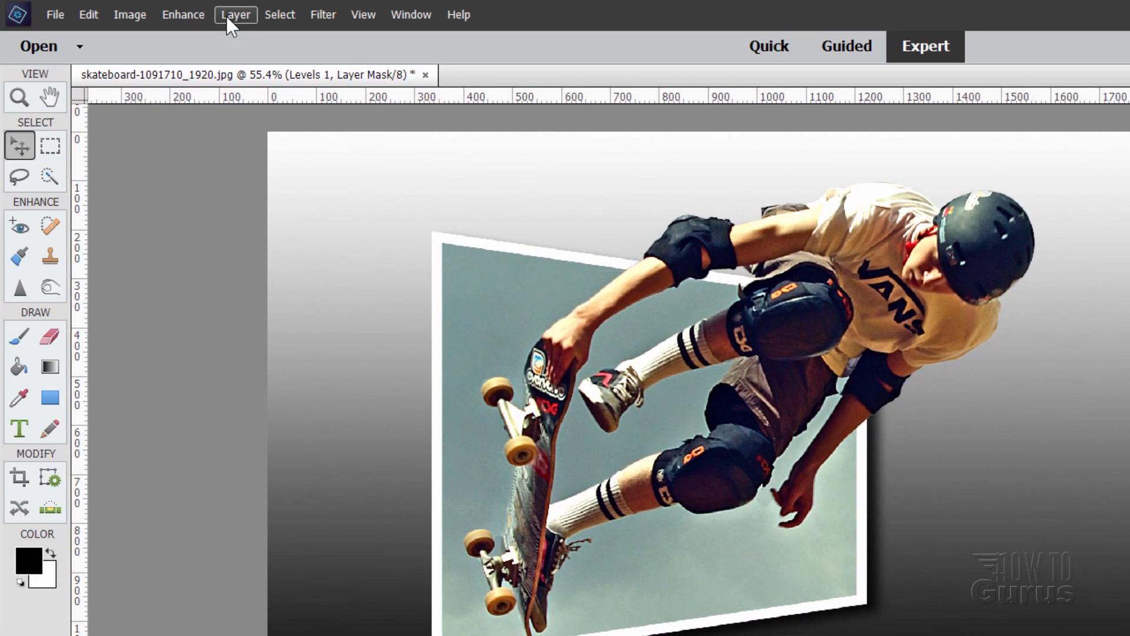
Step: Add a clipped Hue/Saturation adjustment layer and raise Saturation to about +9
click(235, 14)
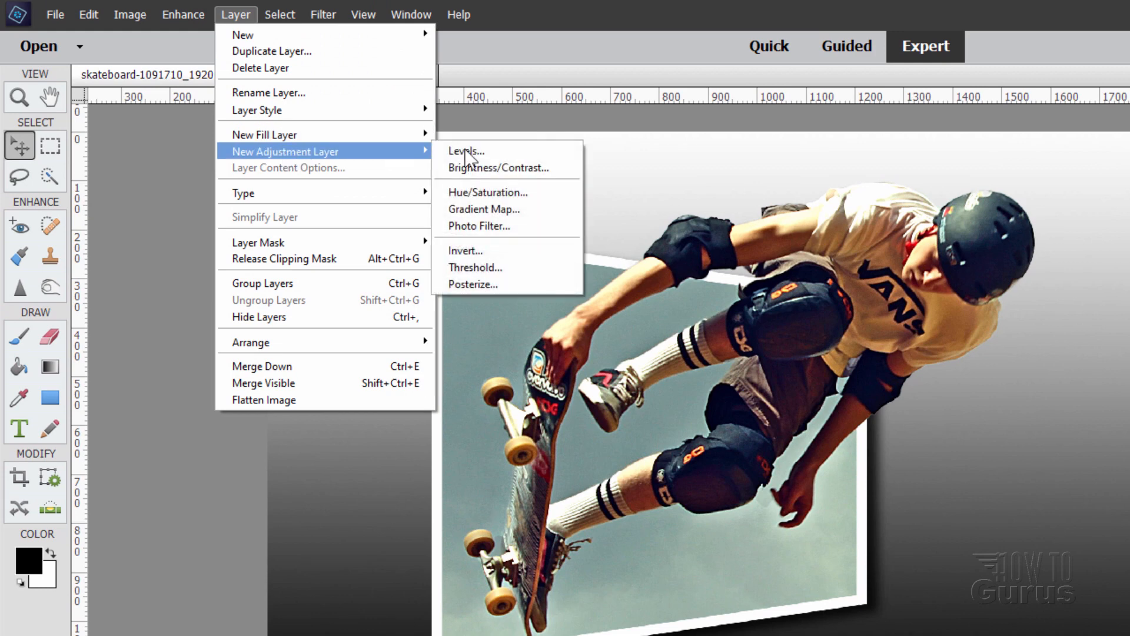
click(488, 192)
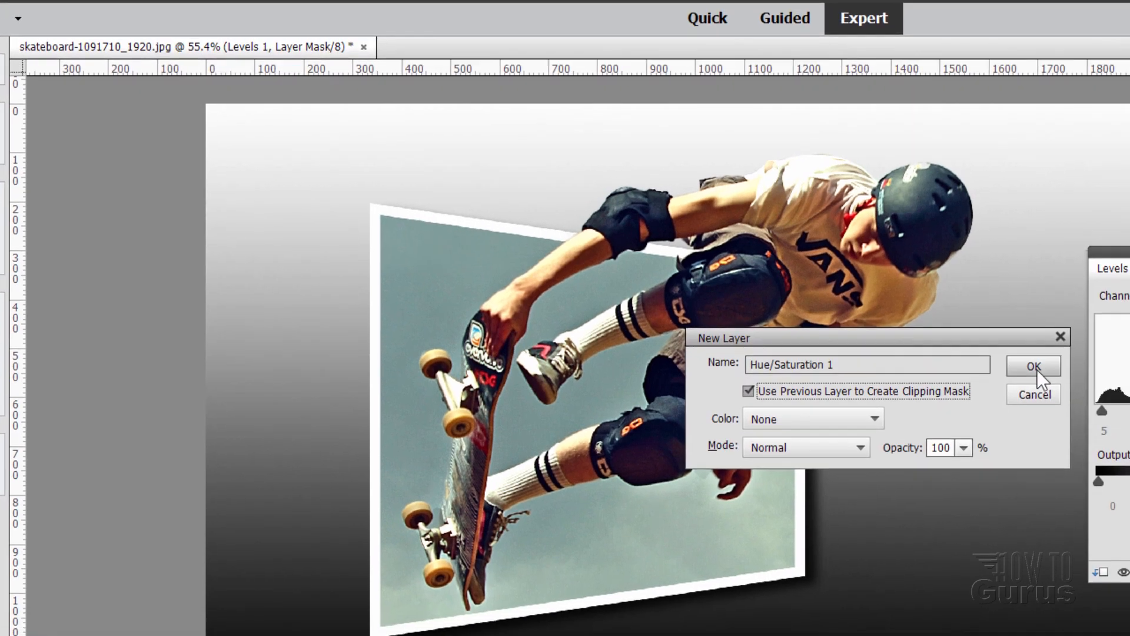
click(1032, 366)
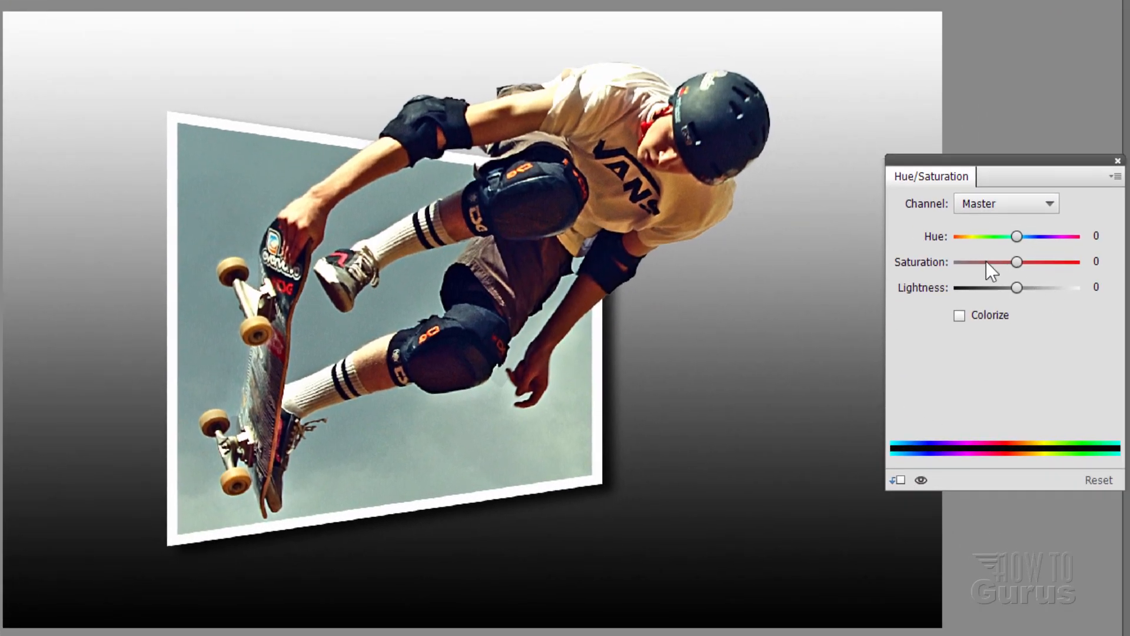
drag(1016, 262, 1021, 261)
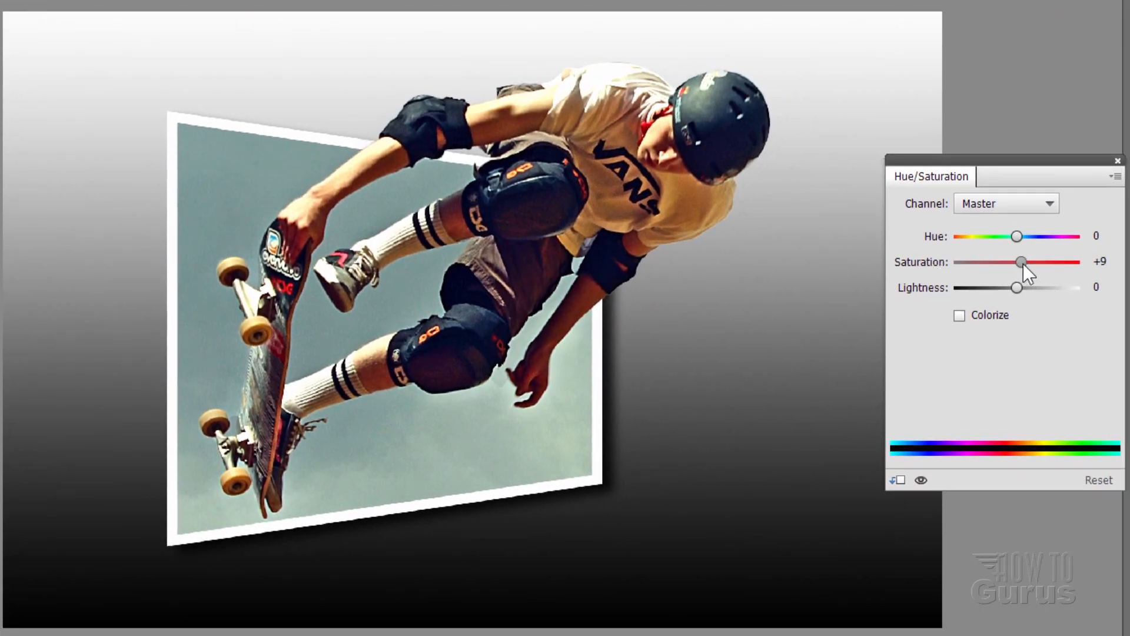